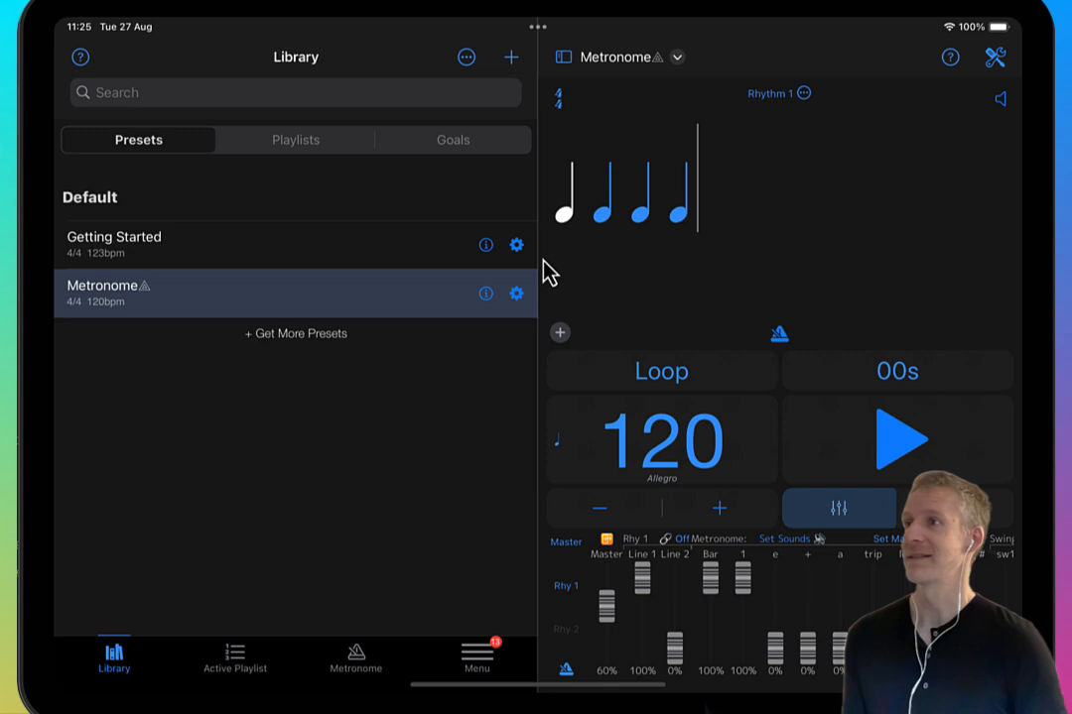
{"action": "mouse_move", "coordinate": [290, 87]}
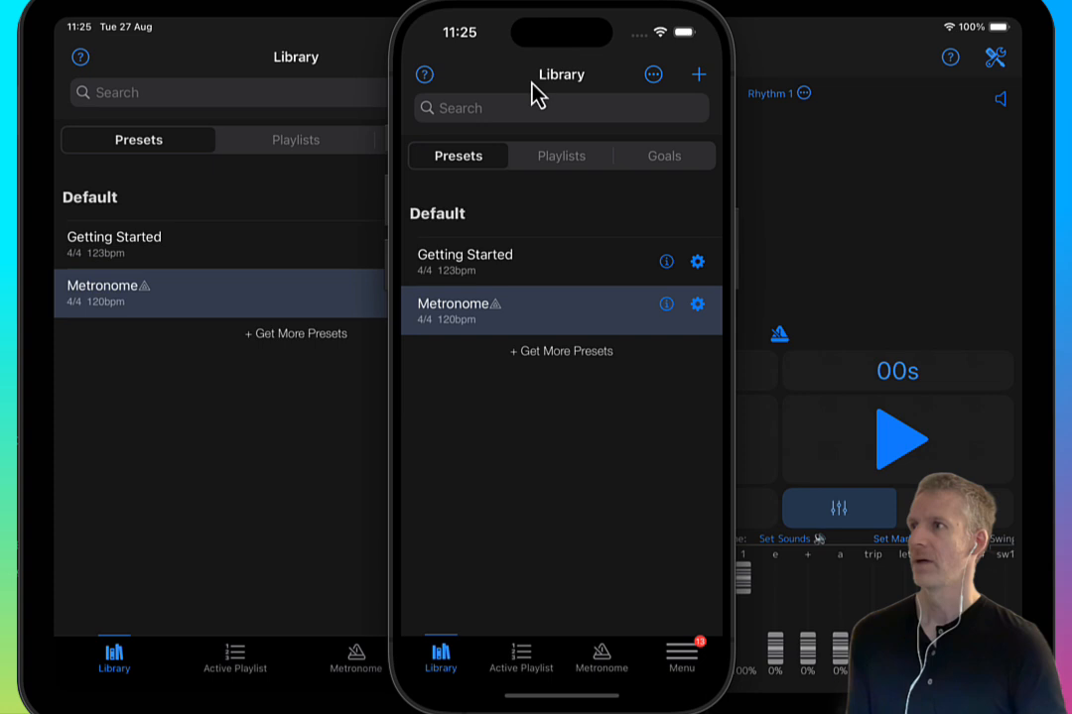
{"action": "mouse_move", "coordinate": [466, 301]}
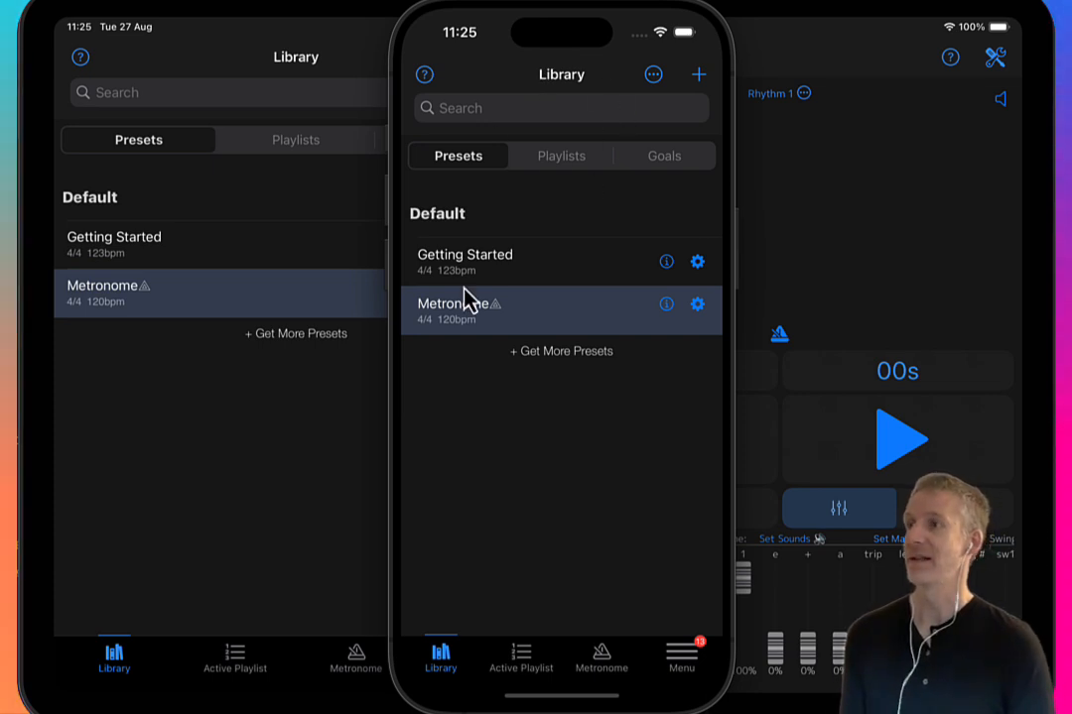
{"action": "mouse_move", "coordinate": [639, 421]}
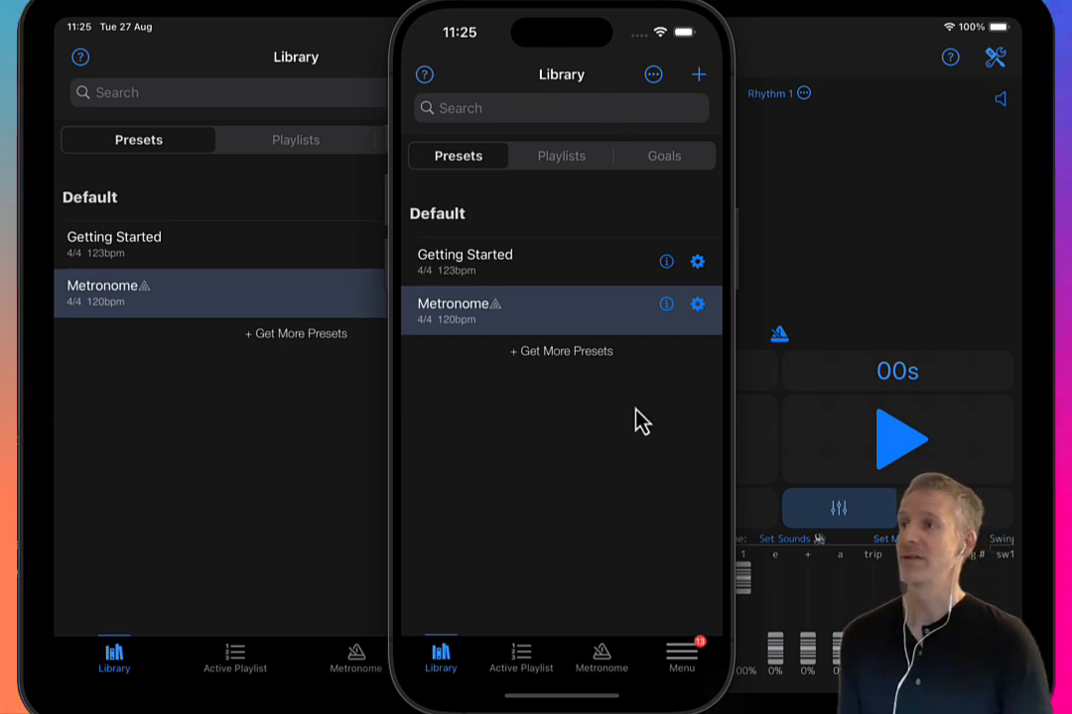
{"action": "mouse_move", "coordinate": [685, 407]}
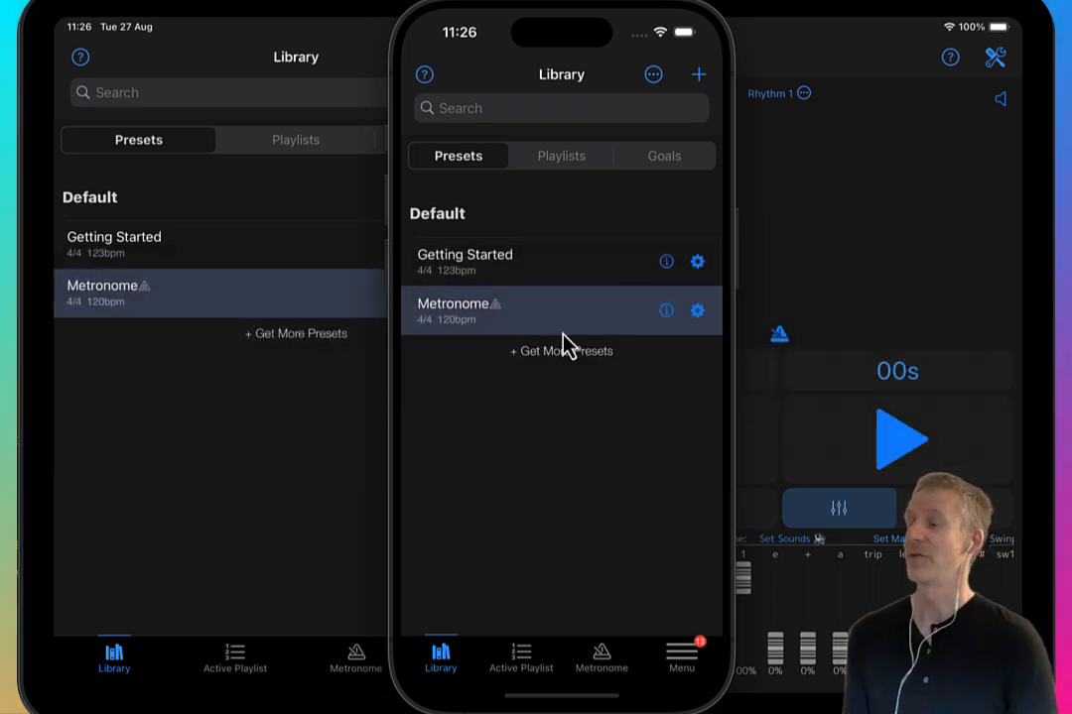
{"action": "mouse_move", "coordinate": [448, 135]}
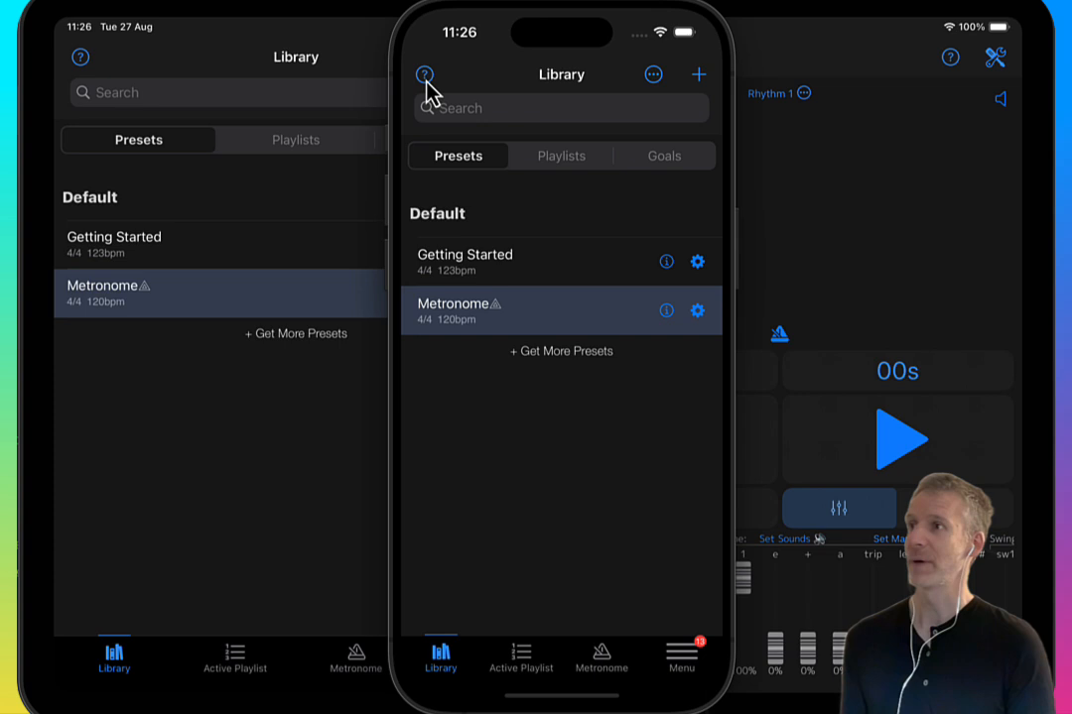
Read the Library help page on Presets, Playlists, Goals and menu buttons, then close it
{"action": "left_click", "coordinate": [424, 75]}
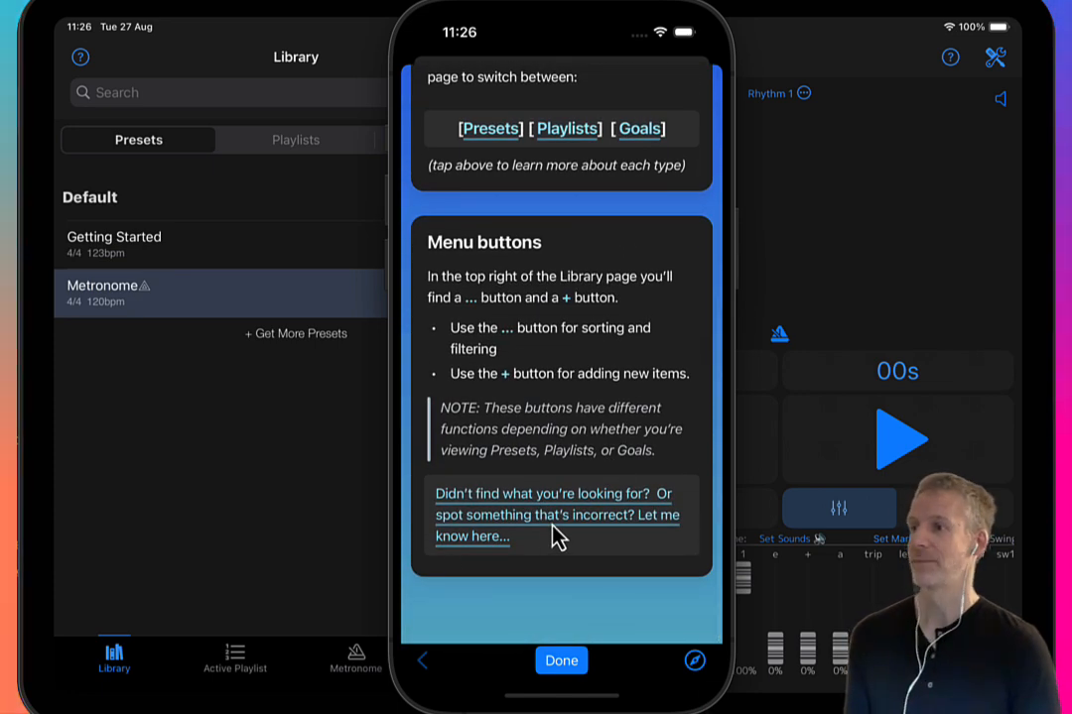
{"action": "left_click", "coordinate": [560, 659]}
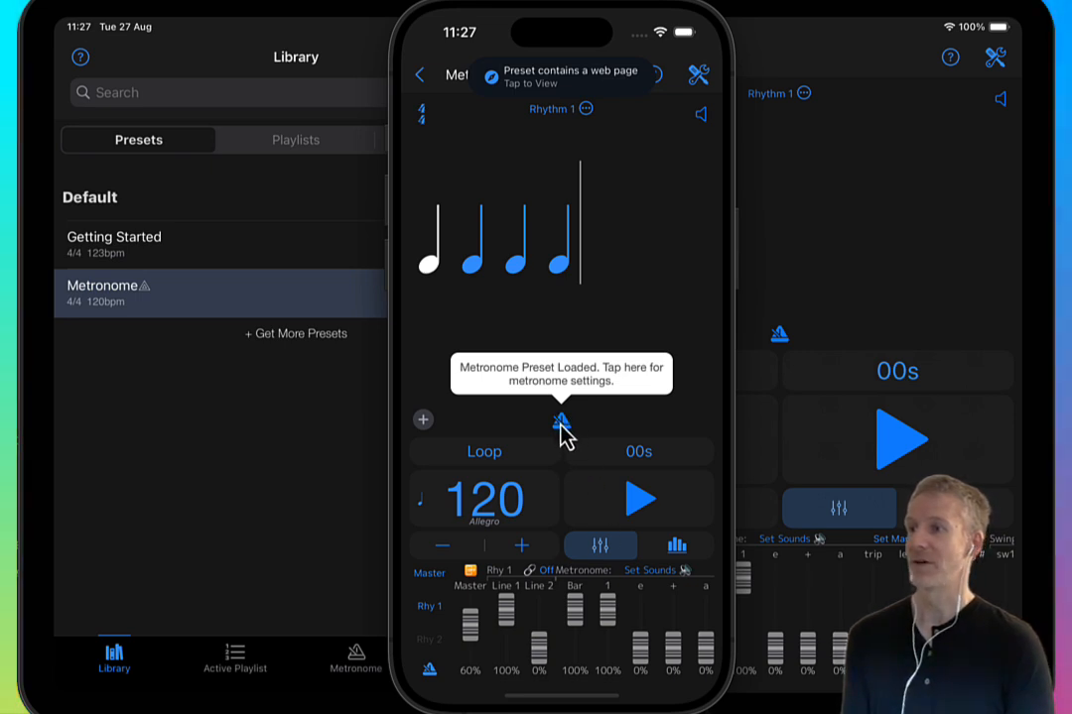
Review the Metronome preset's subdivision settings and keep its 4/4 time signature
{"action": "left_click", "coordinate": [561, 419]}
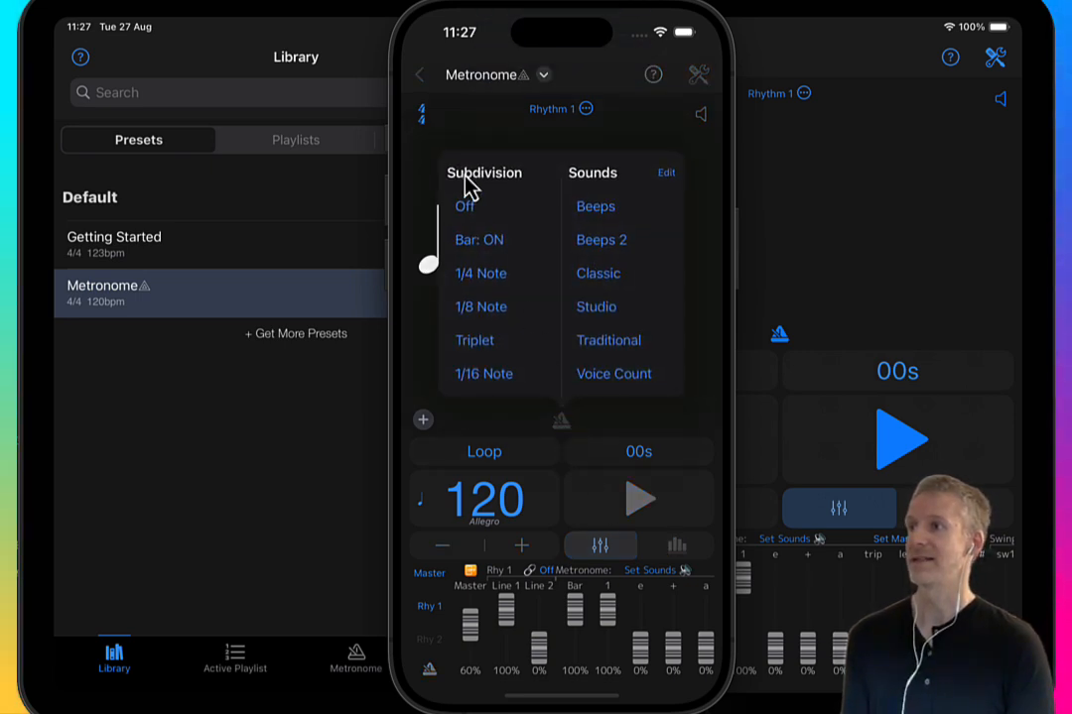
{"action": "mouse_move", "coordinate": [708, 258]}
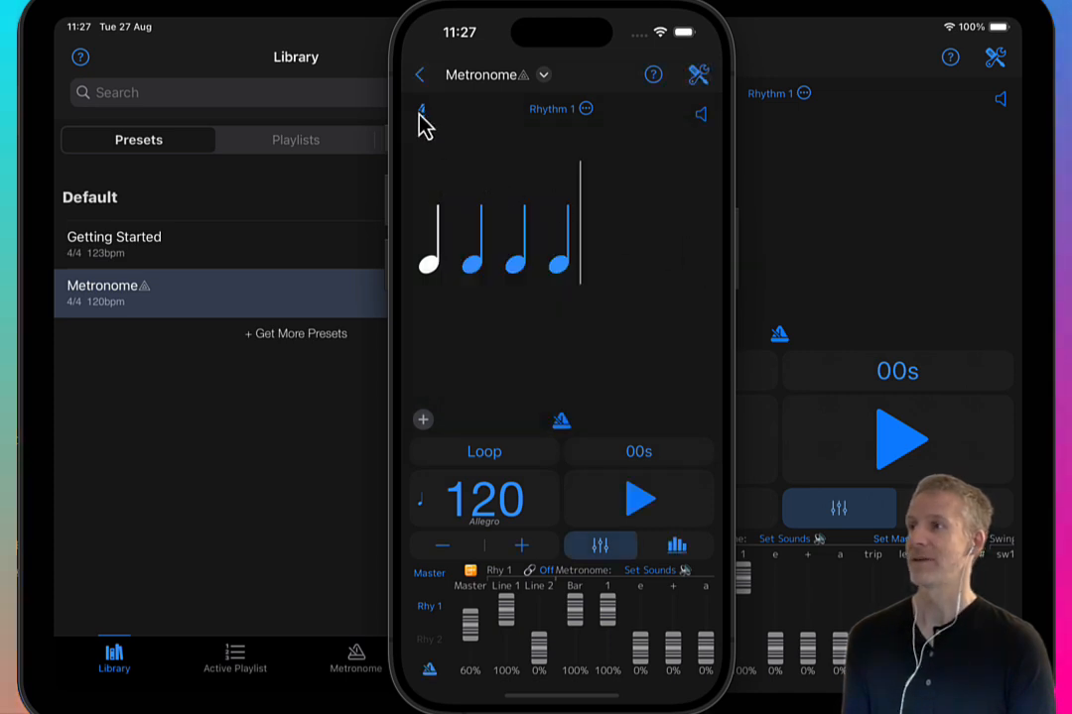
{"action": "left_click", "coordinate": [424, 113]}
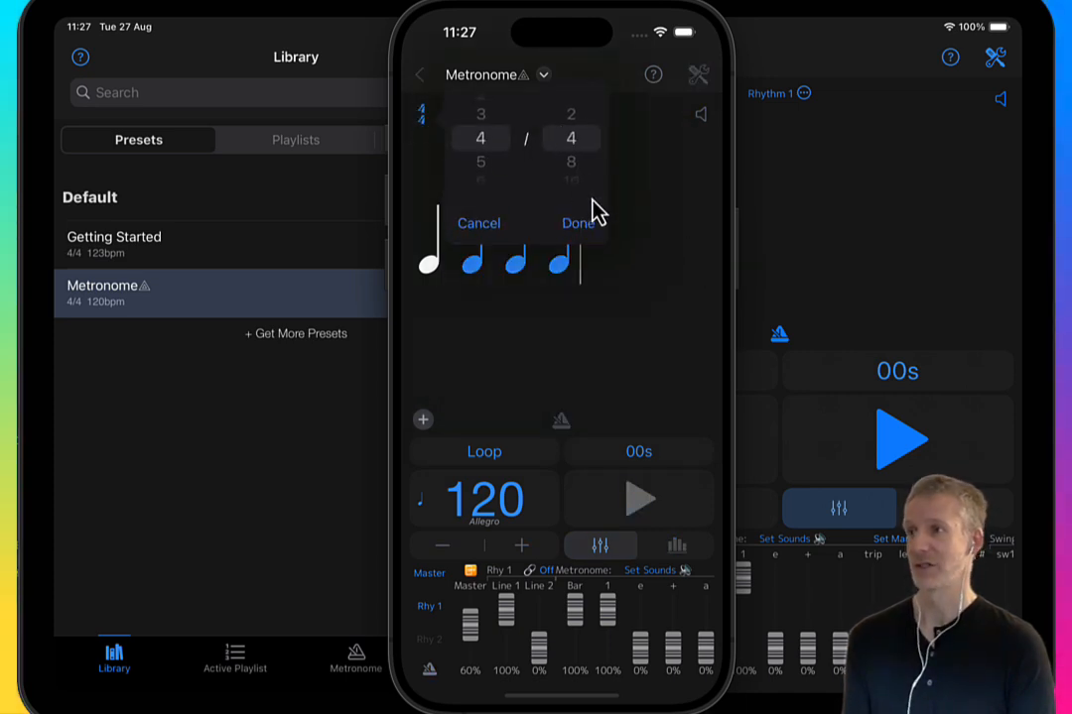
{"action": "left_click", "coordinate": [580, 222]}
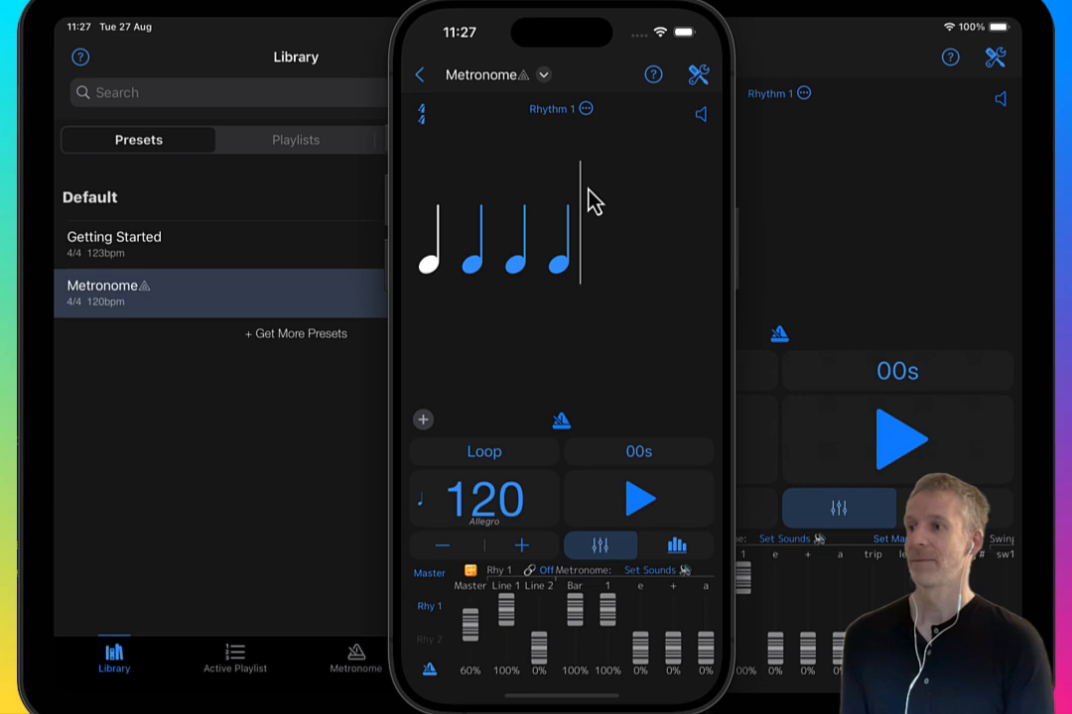
{"action": "mouse_move", "coordinate": [514, 226]}
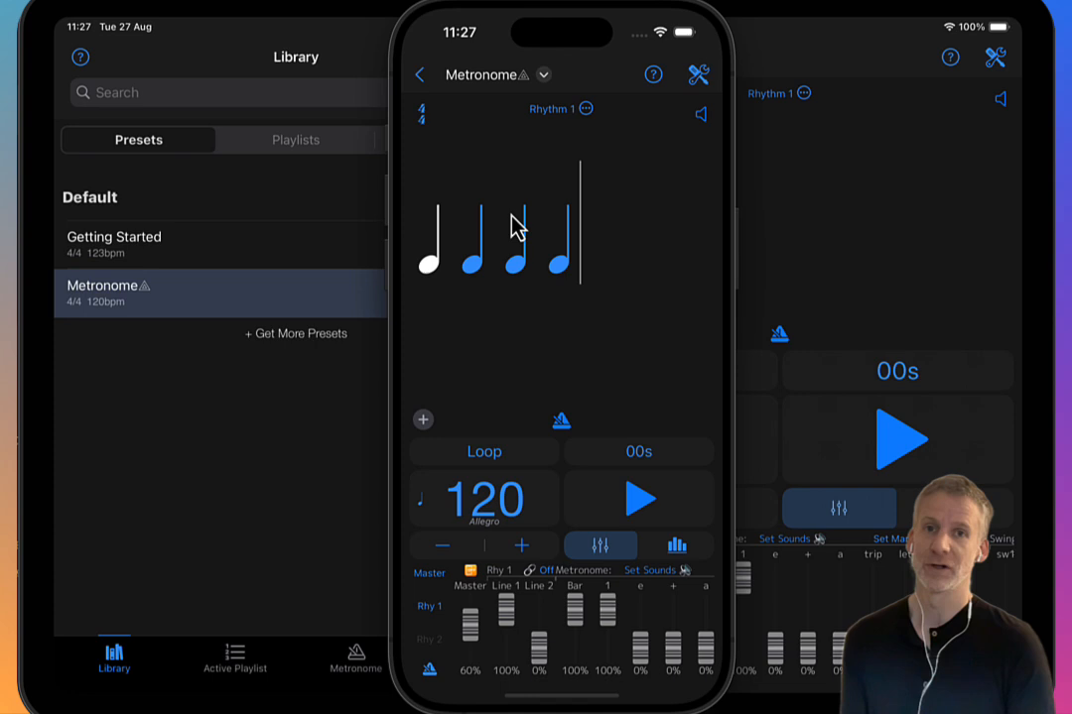
{"action": "left_click", "coordinate": [424, 76]}
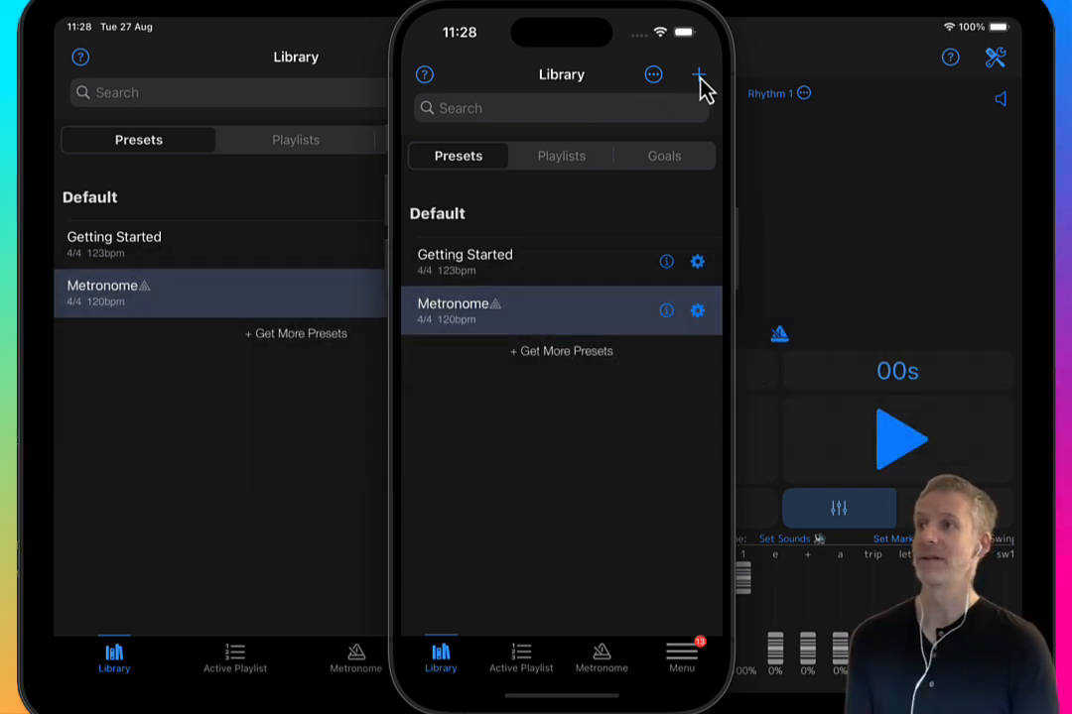
Show the New Preset choices: New Rhythm, Song Click, Track Markup, Polyrhythm, Browse Examples
{"action": "left_click", "coordinate": [698, 75]}
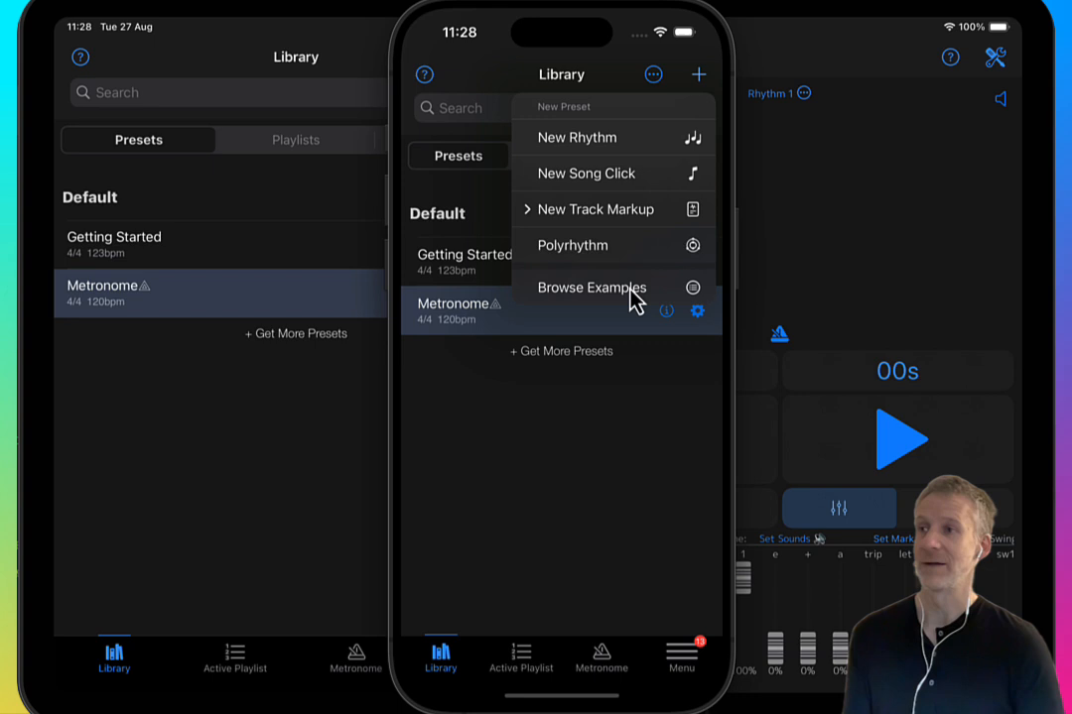
Install the Simple Groove demo preset from the drum groove example in Browse Examples
{"action": "left_click", "coordinate": [592, 288]}
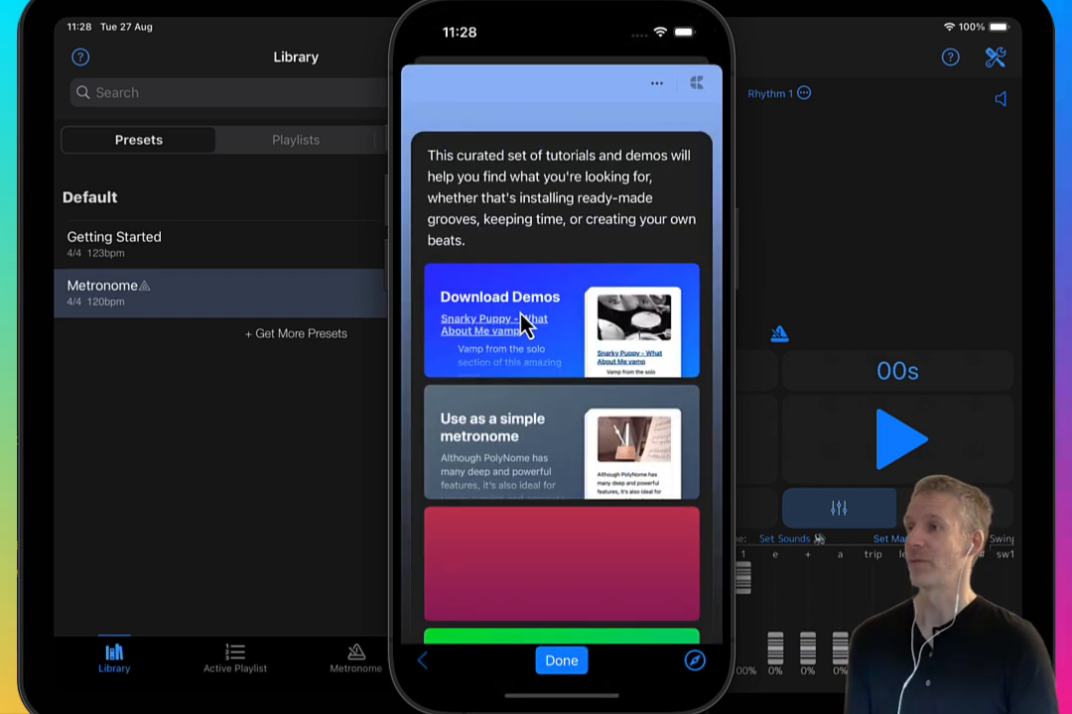
{"action": "scroll", "scroll_direction": "down", "scroll_amount": 3}
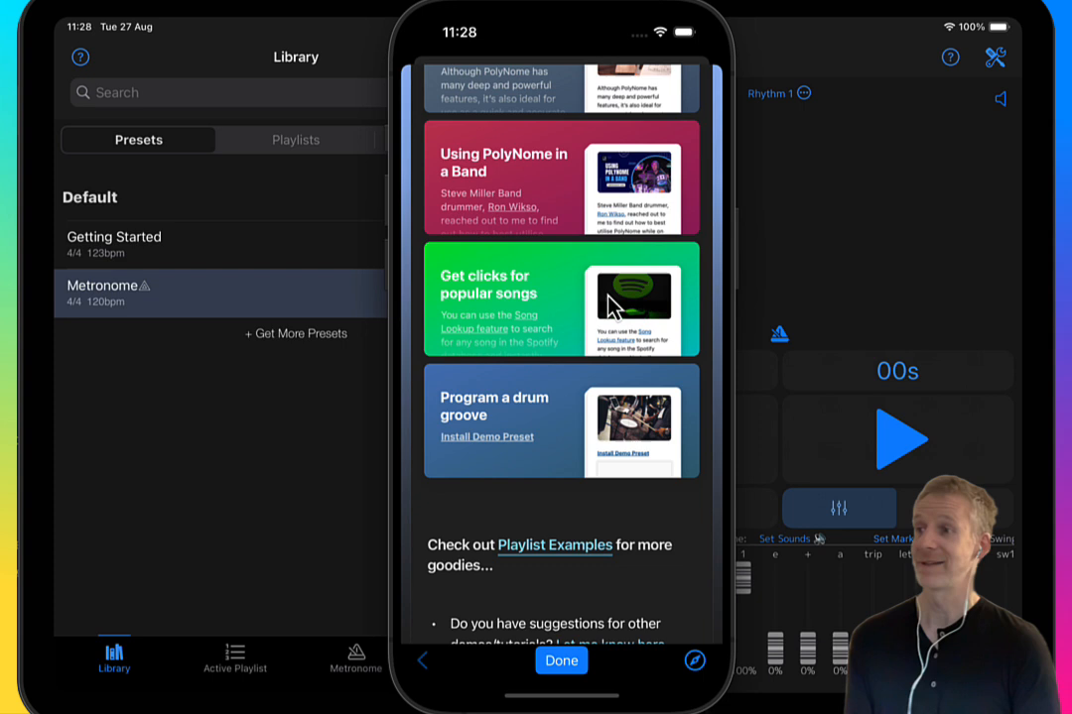
{"action": "left_click", "coordinate": [559, 421]}
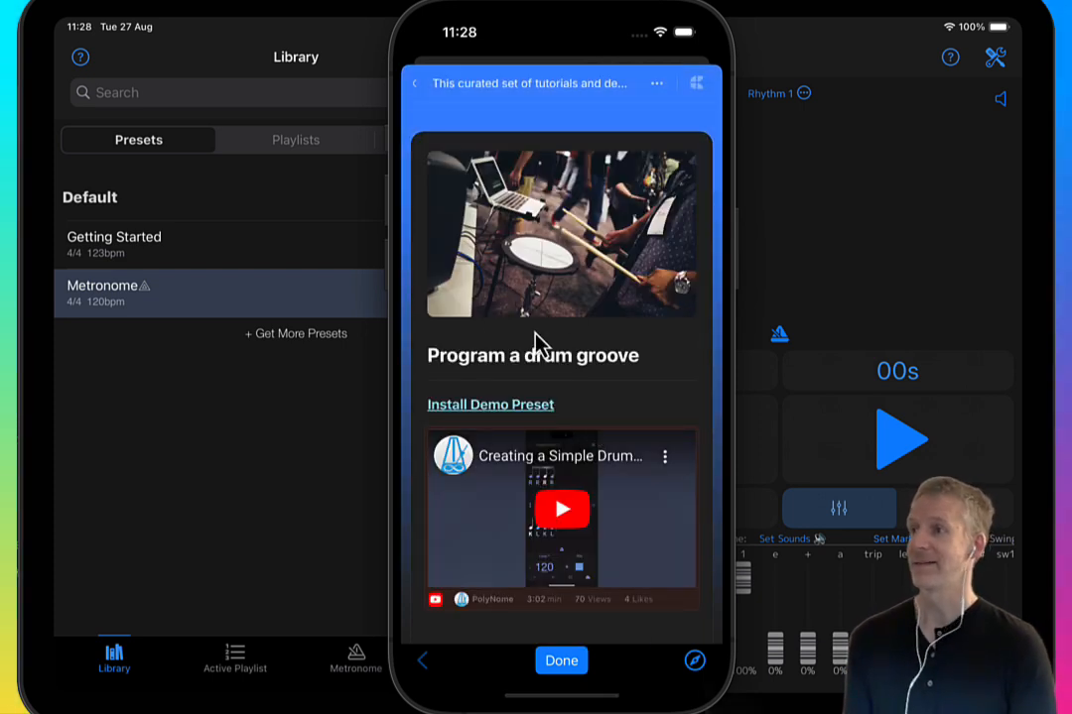
{"action": "left_click", "coordinate": [490, 405]}
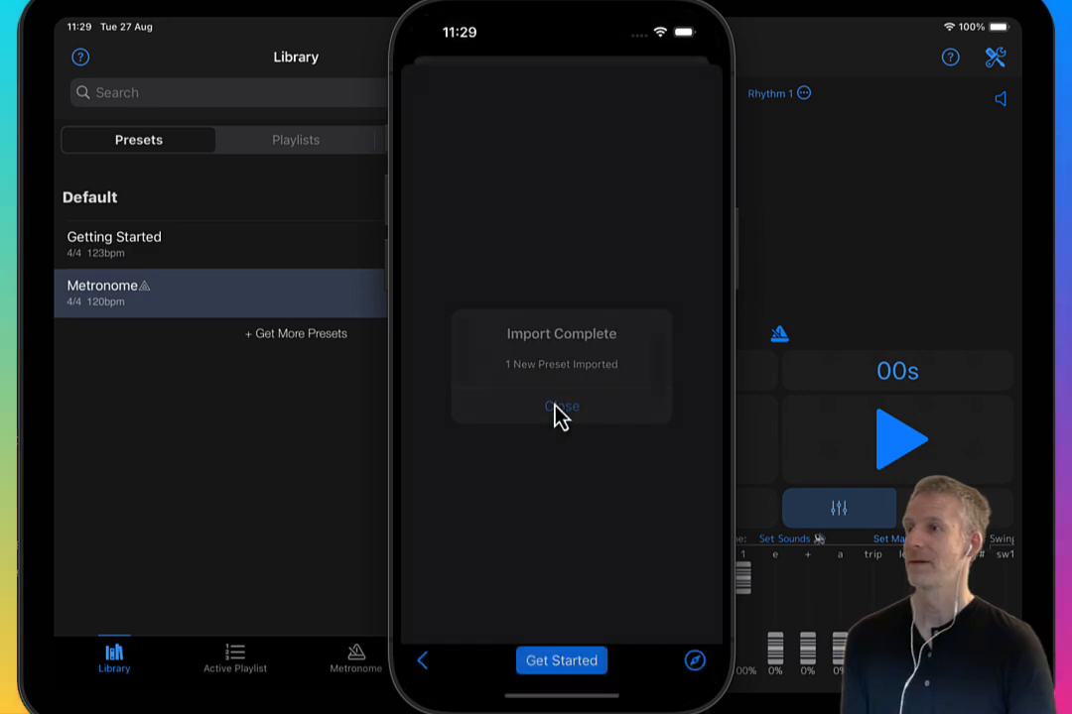
{"action": "left_click", "coordinate": [560, 407]}
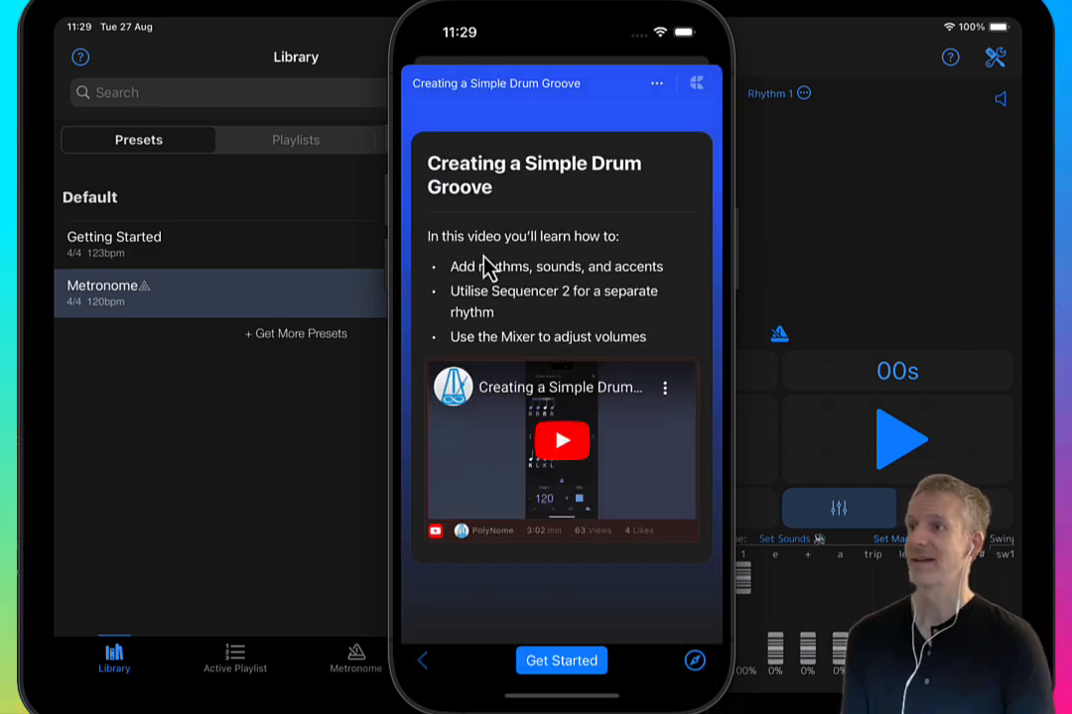
{"action": "mouse_move", "coordinate": [551, 361]}
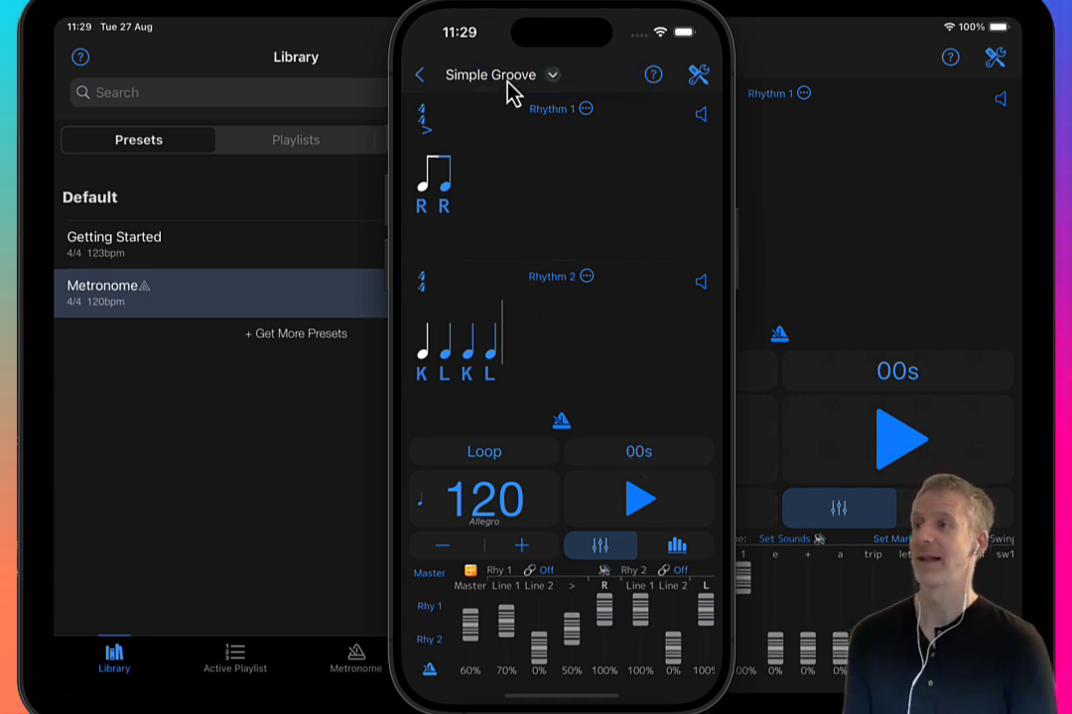
Return to the Library listing Simple Groove, read the Presets help section, and close it
{"action": "left_click", "coordinate": [551, 75]}
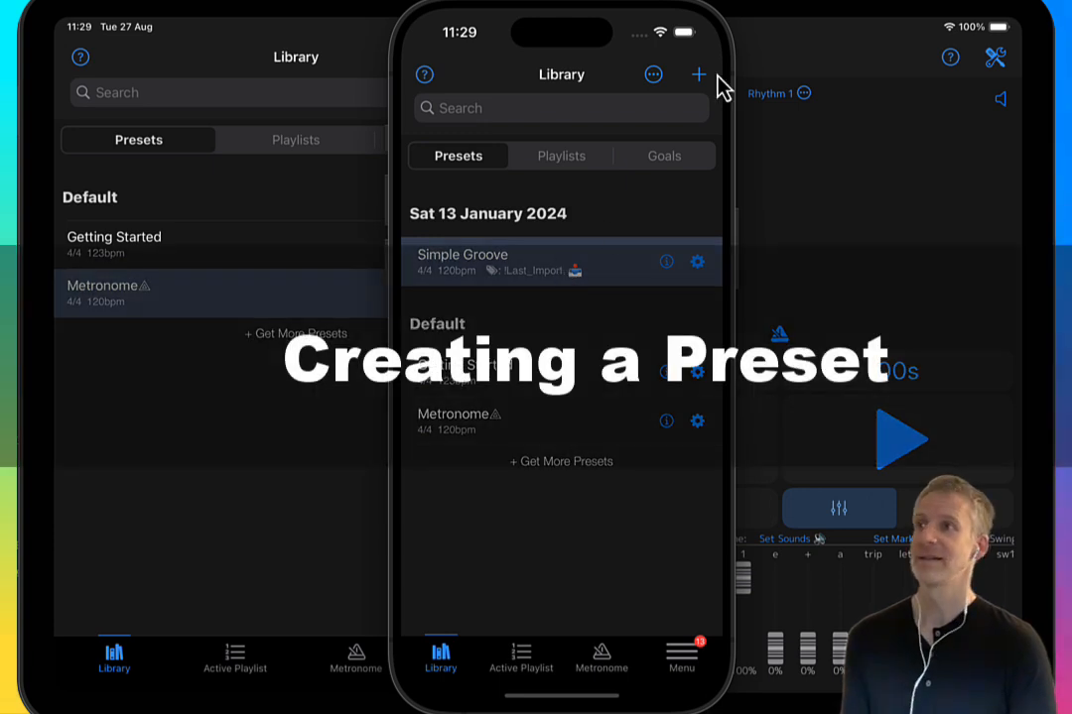
{"action": "left_click", "coordinate": [698, 75]}
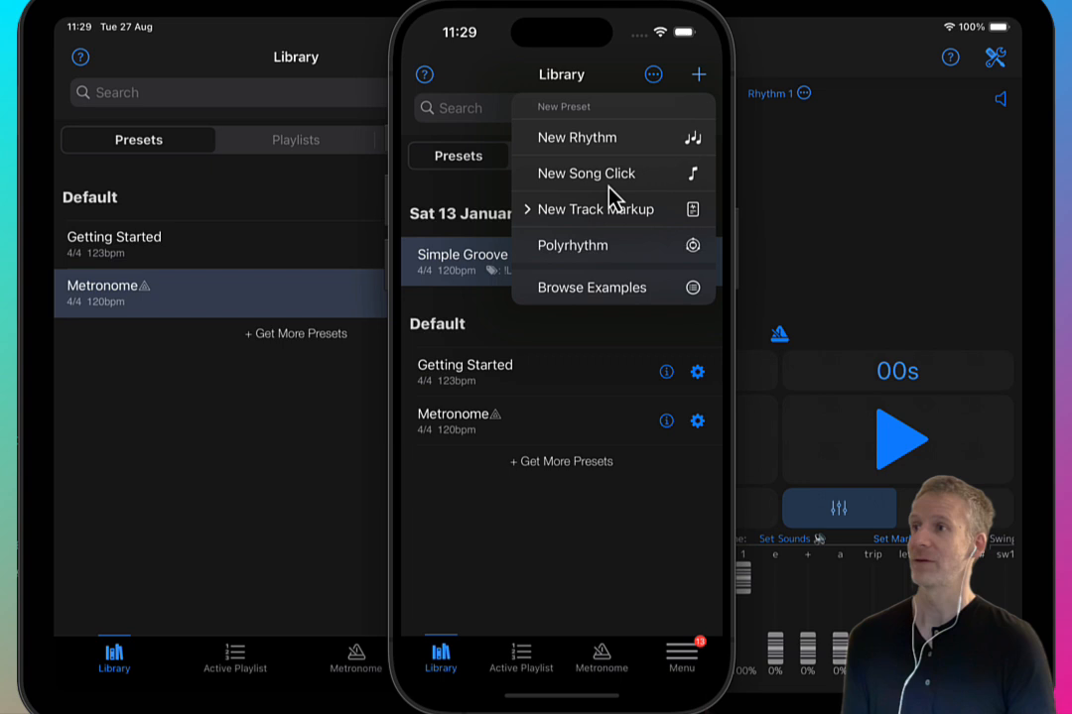
{"action": "mouse_move", "coordinate": [619, 274]}
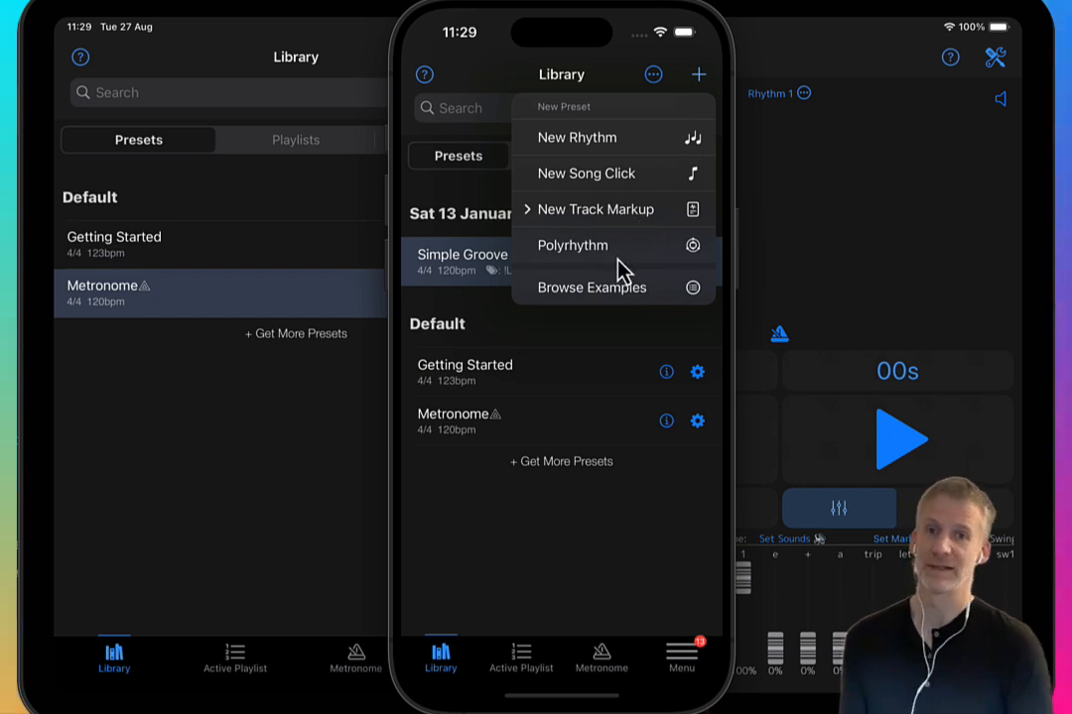
{"action": "mouse_move", "coordinate": [633, 290]}
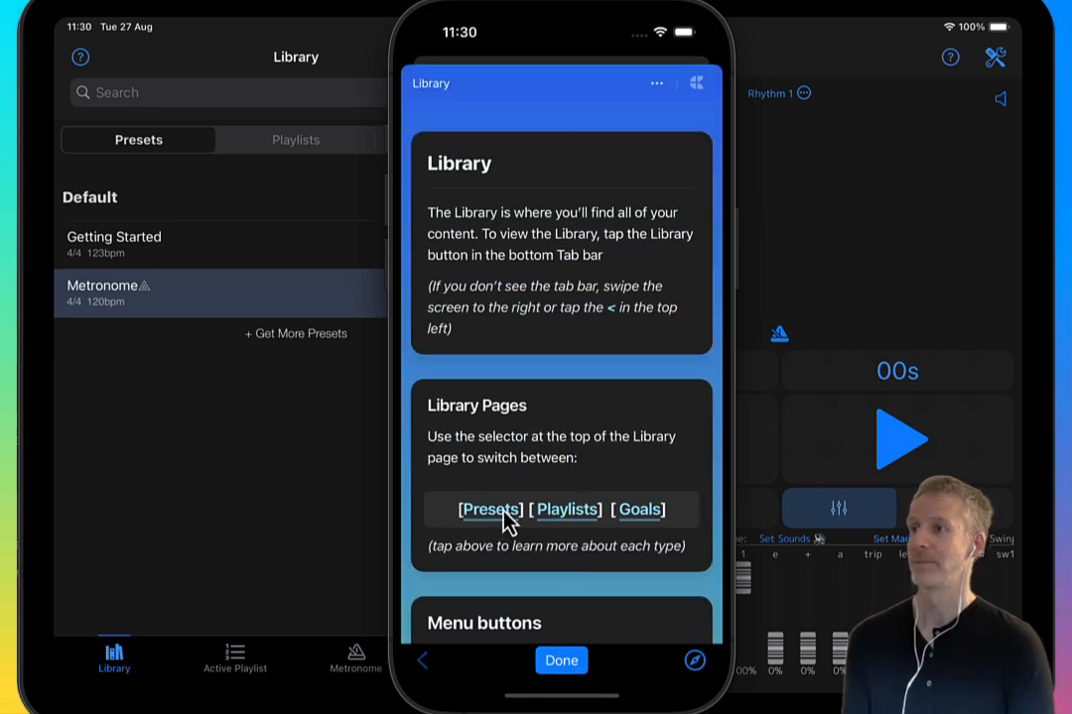
{"action": "left_click", "coordinate": [488, 508]}
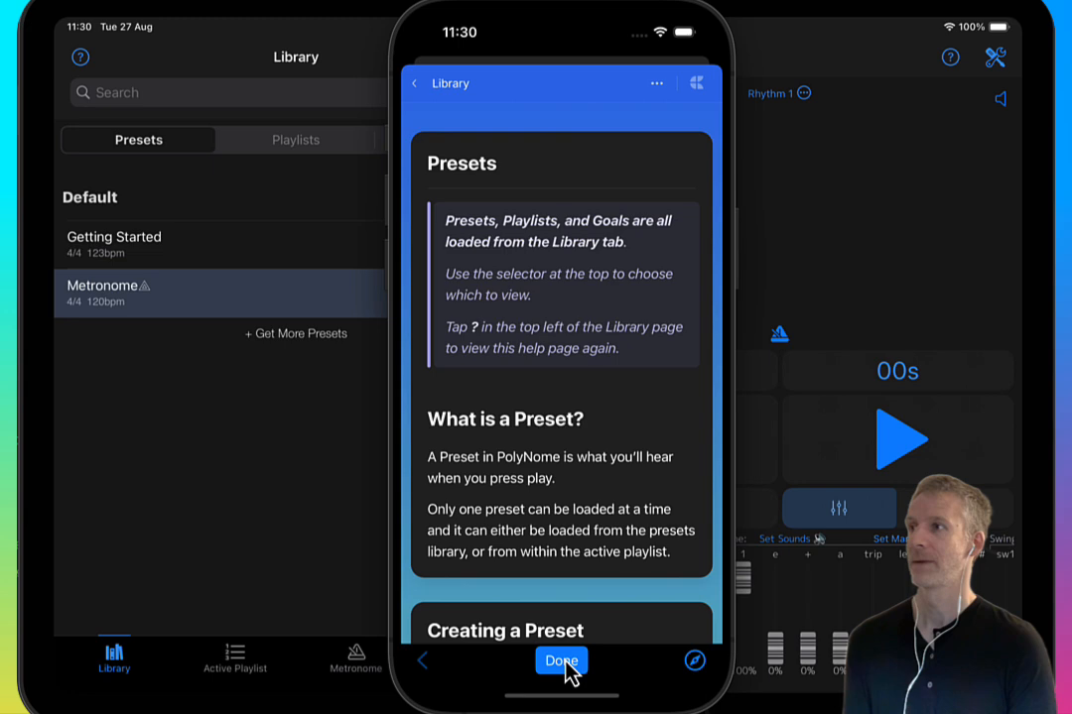
{"action": "left_click", "coordinate": [560, 661]}
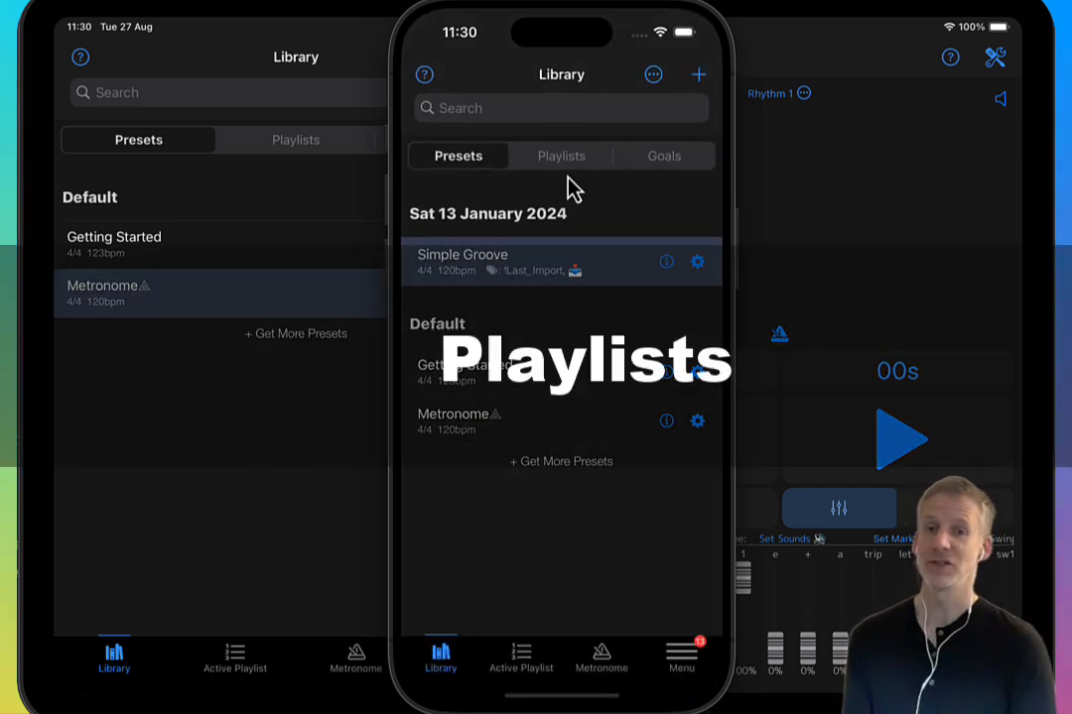
Switch to the Playlists page and show the new-playlist options menu
{"action": "left_click", "coordinate": [560, 155]}
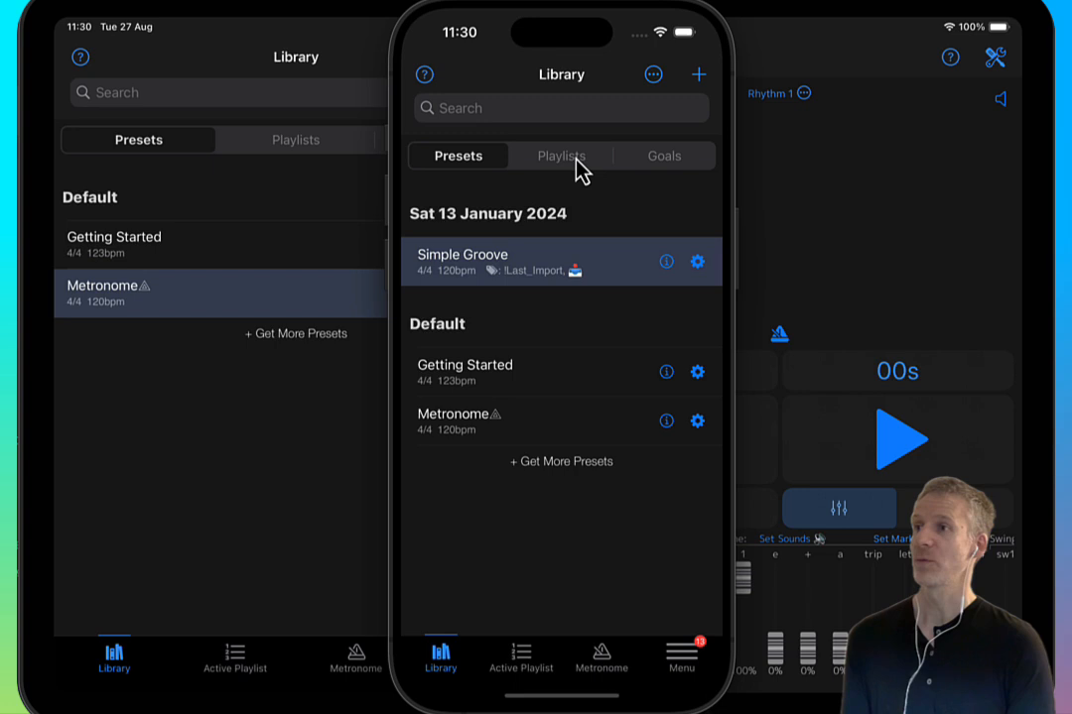
{"action": "left_click", "coordinate": [559, 155]}
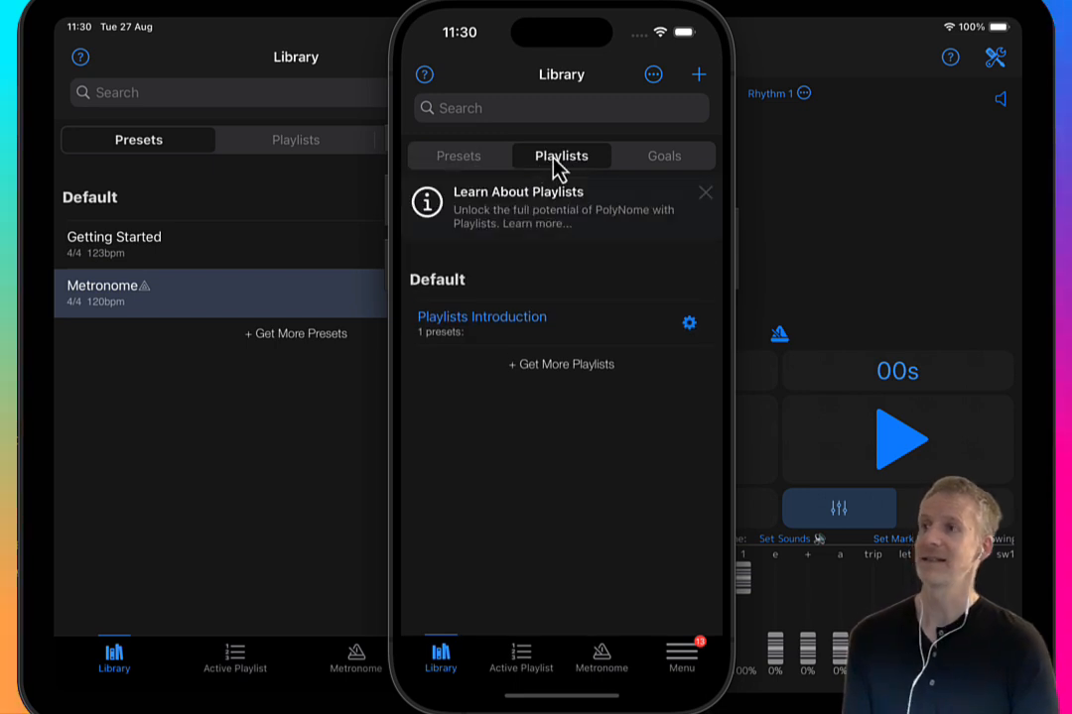
{"action": "mouse_move", "coordinate": [587, 171]}
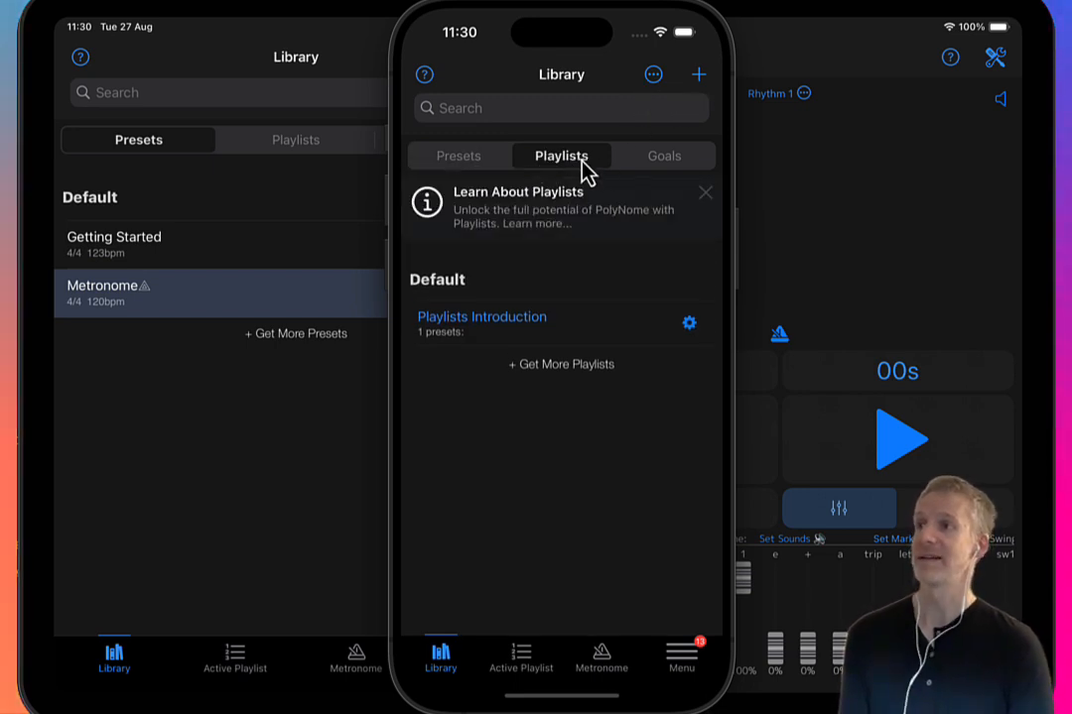
{"action": "left_click", "coordinate": [698, 75]}
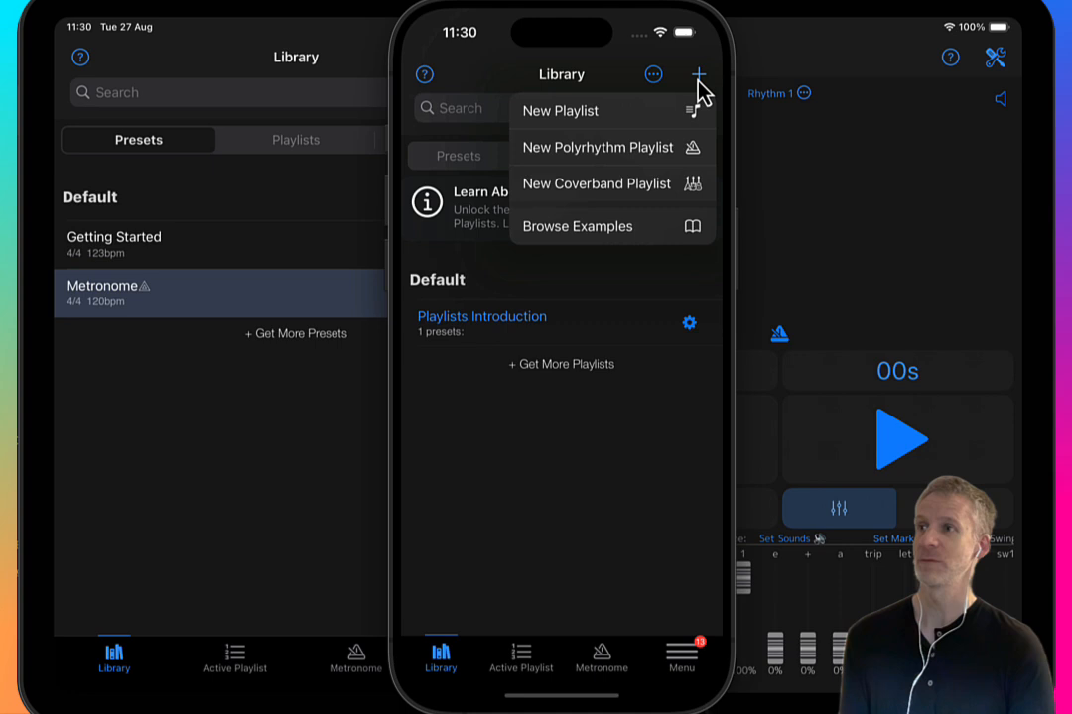
{"action": "mouse_move", "coordinate": [639, 121]}
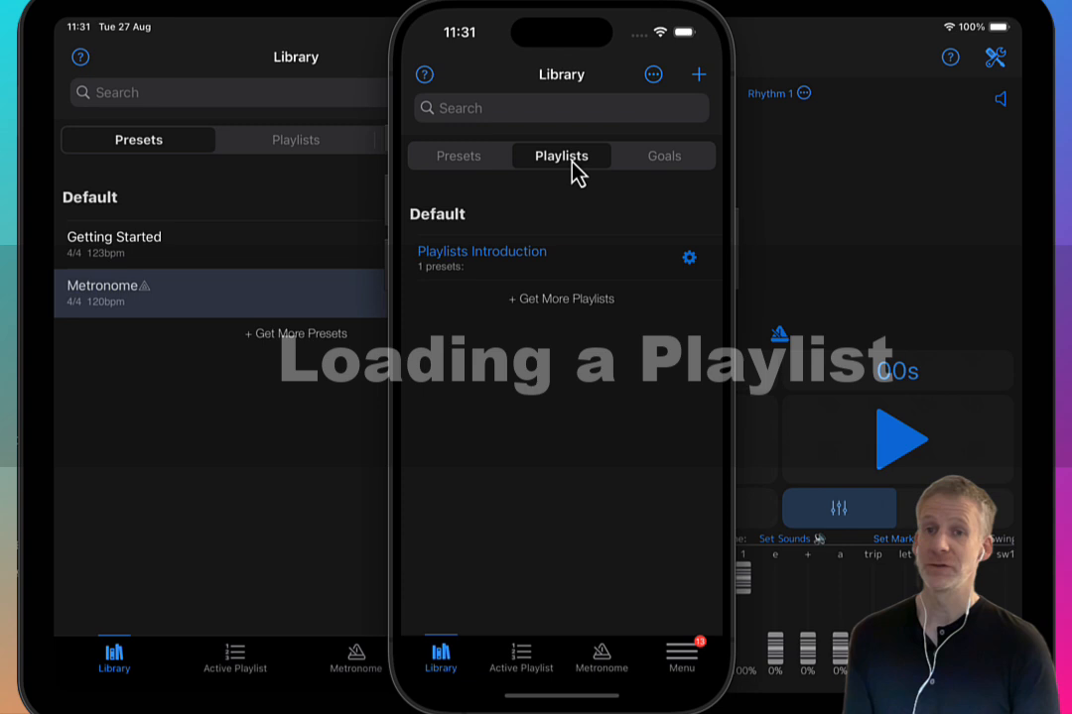
{"action": "mouse_move", "coordinate": [564, 189]}
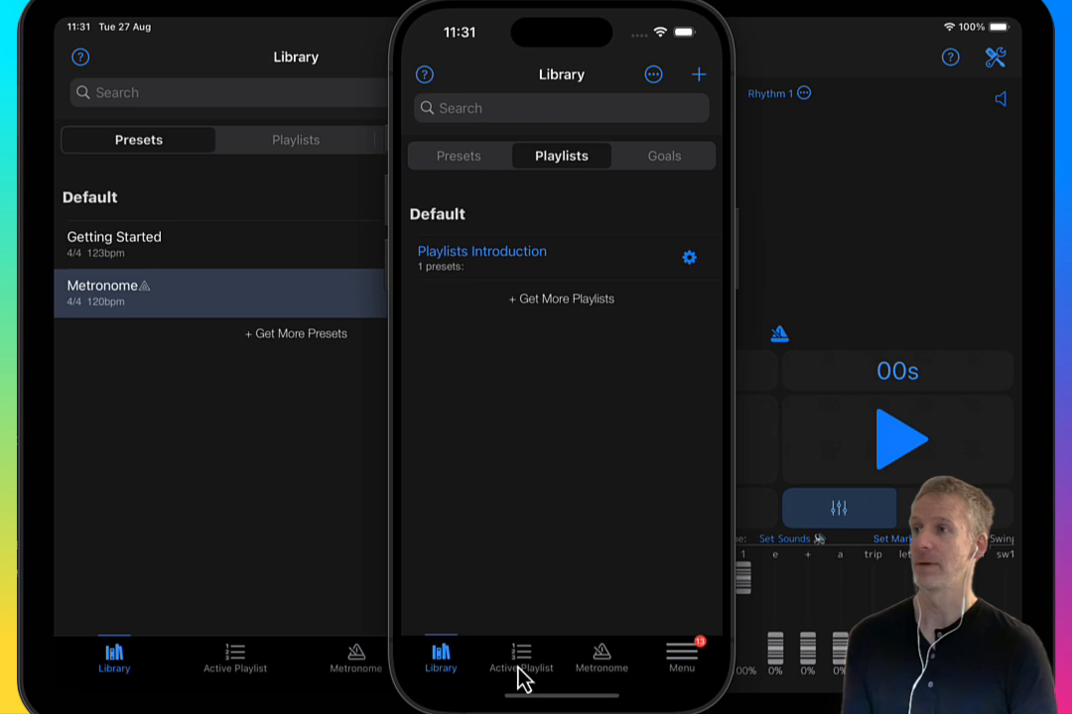
{"action": "mouse_move", "coordinate": [508, 268]}
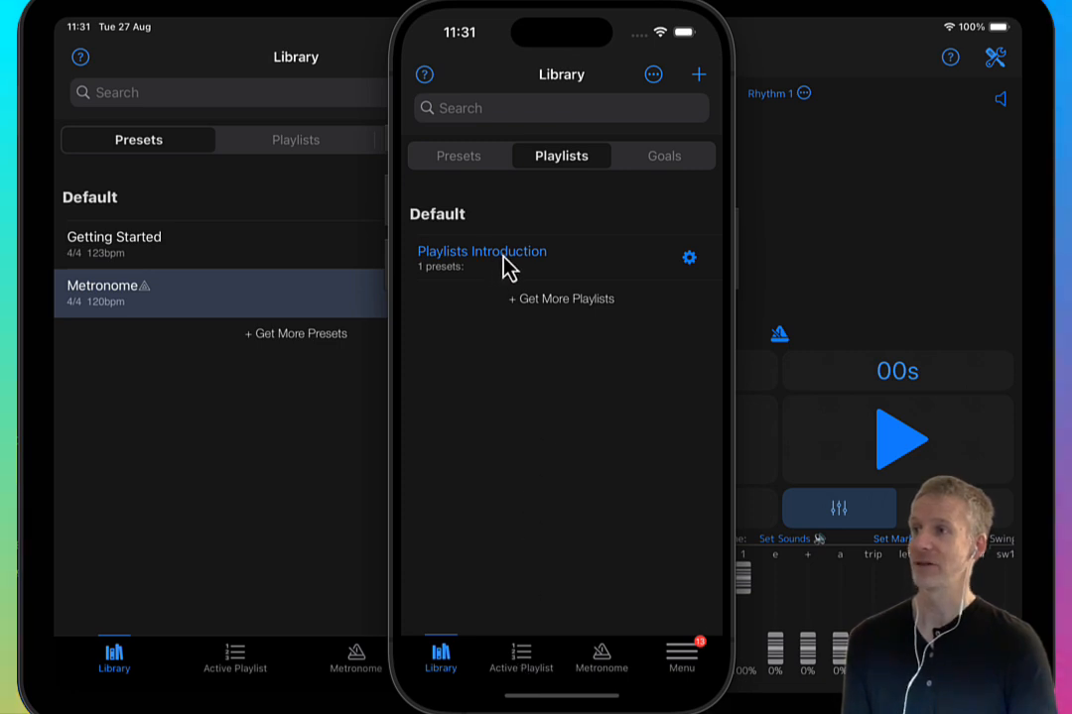
Open the Playlists Introduction playlist with AutoAdvance off and tempo 300
{"action": "left_click", "coordinate": [480, 250]}
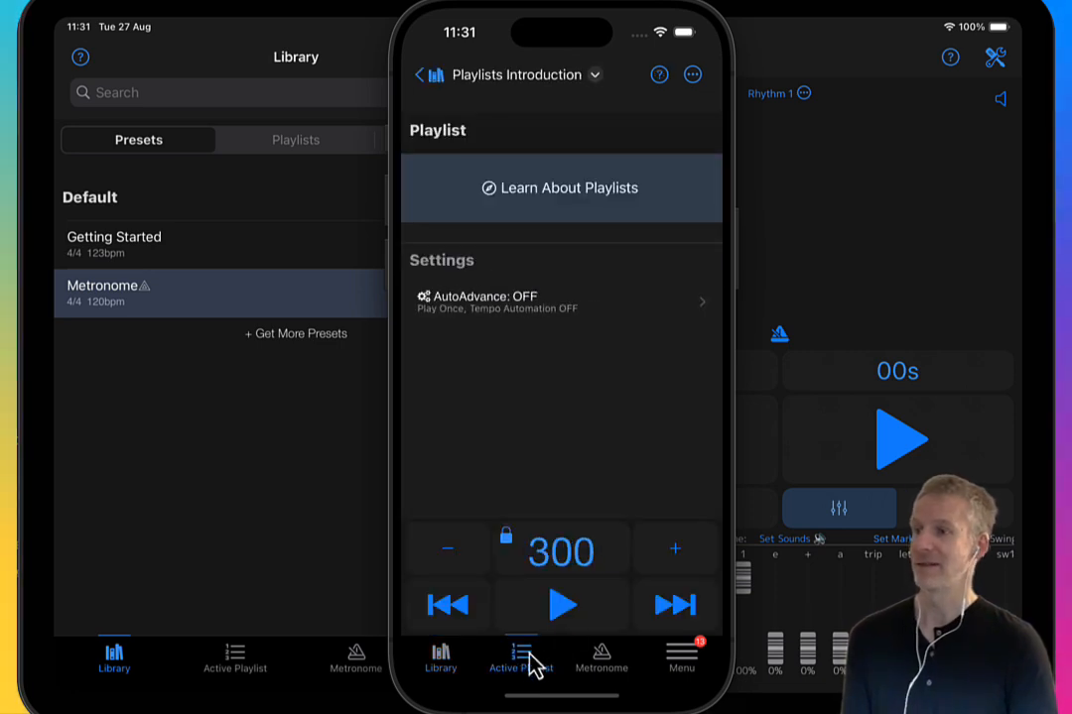
{"action": "mouse_move", "coordinate": [552, 449]}
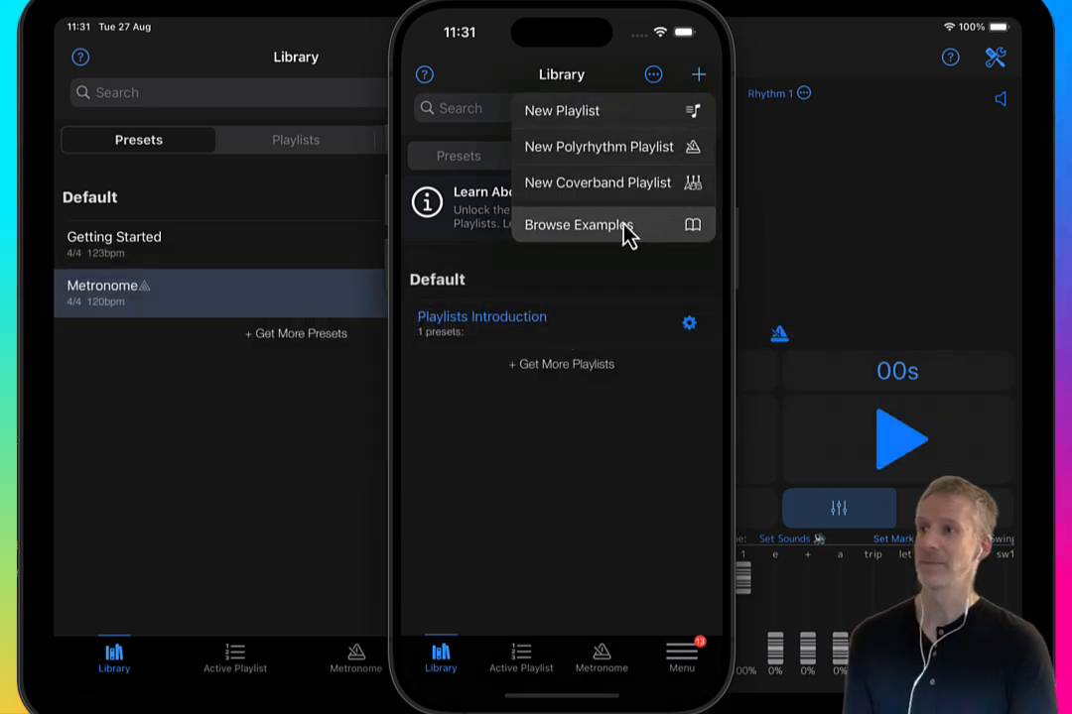
Install the Snare Solo example playlist and review the All American Drummer notes
{"action": "left_click", "coordinate": [579, 226]}
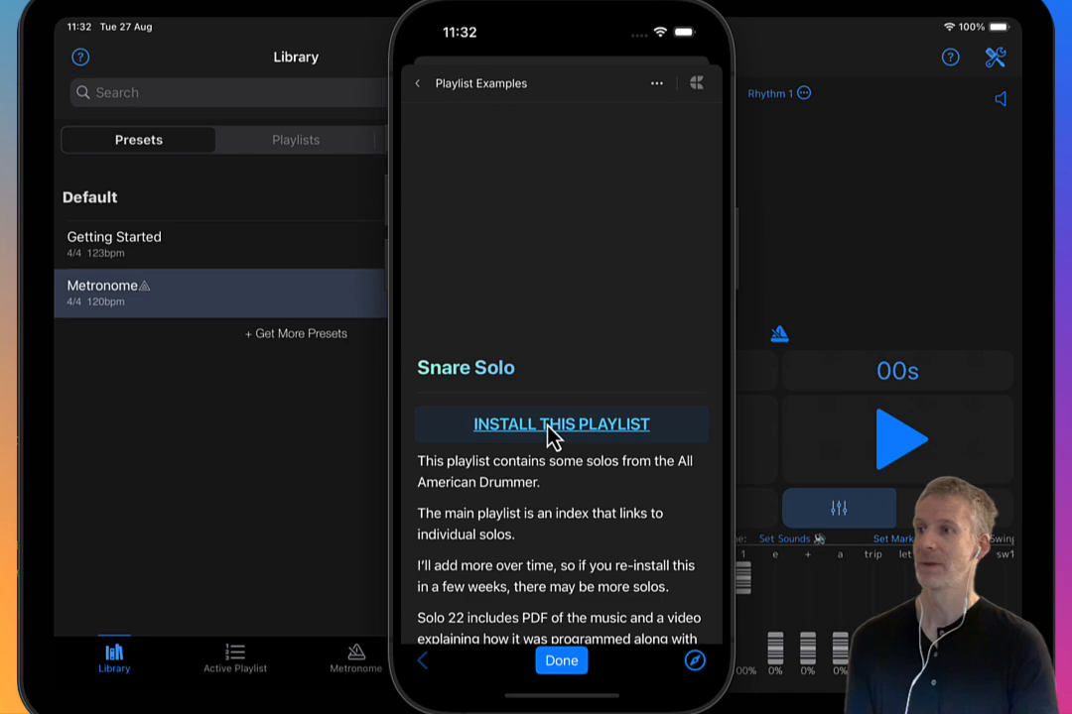
{"action": "left_click", "coordinate": [561, 425]}
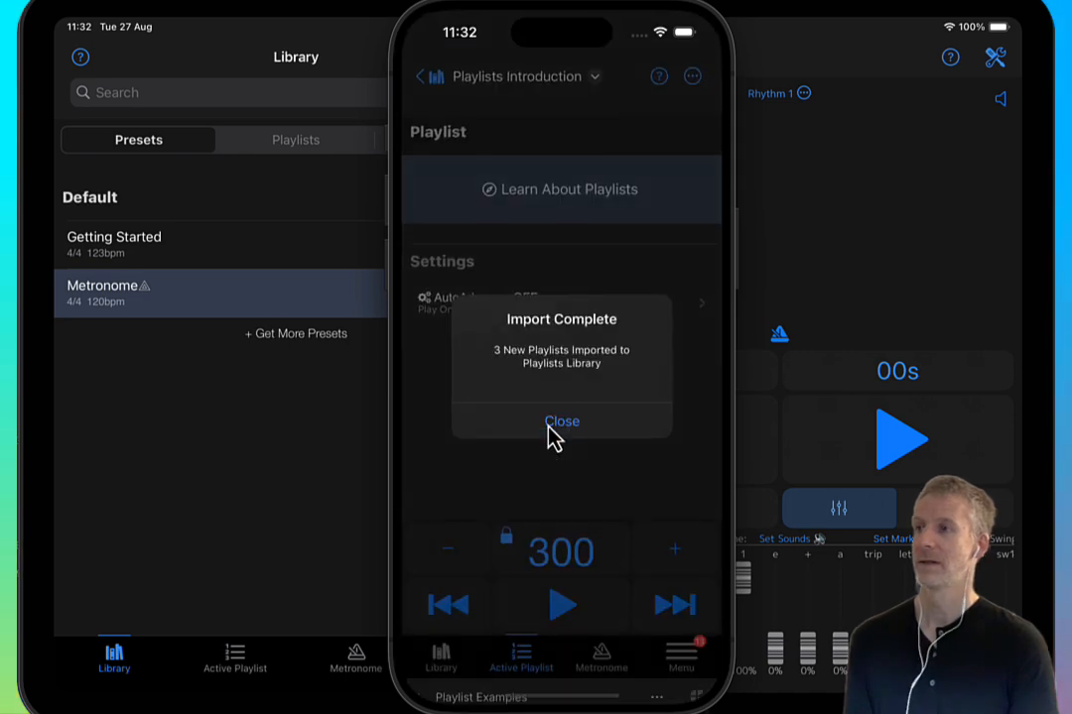
{"action": "left_click", "coordinate": [562, 421]}
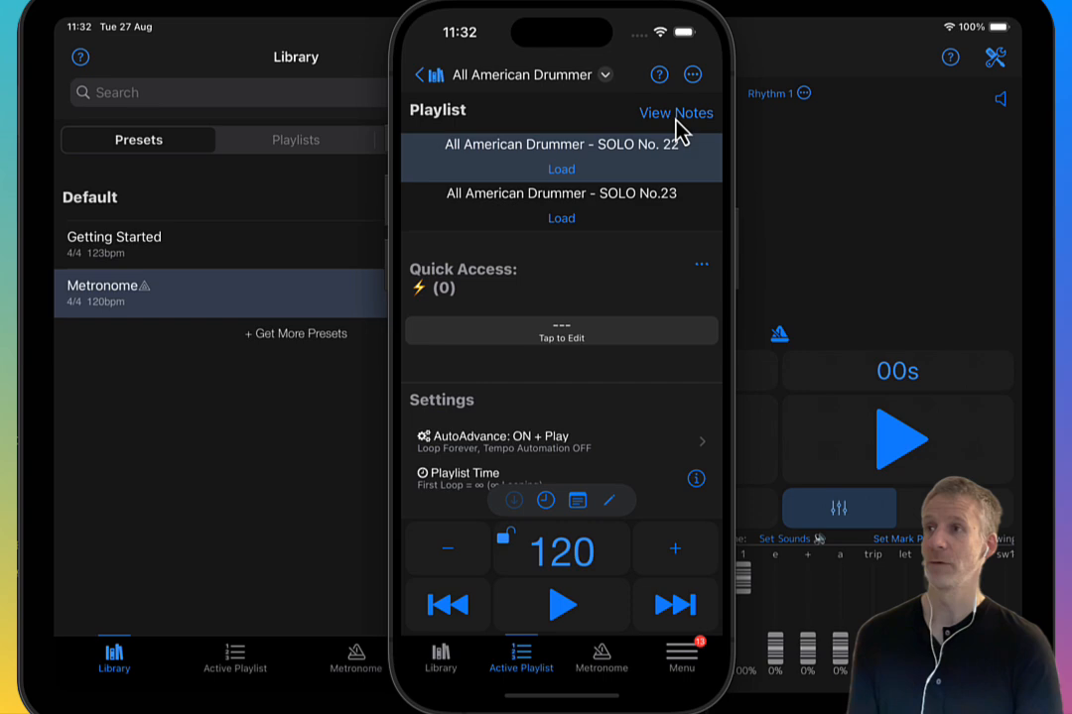
{"action": "left_click", "coordinate": [675, 111]}
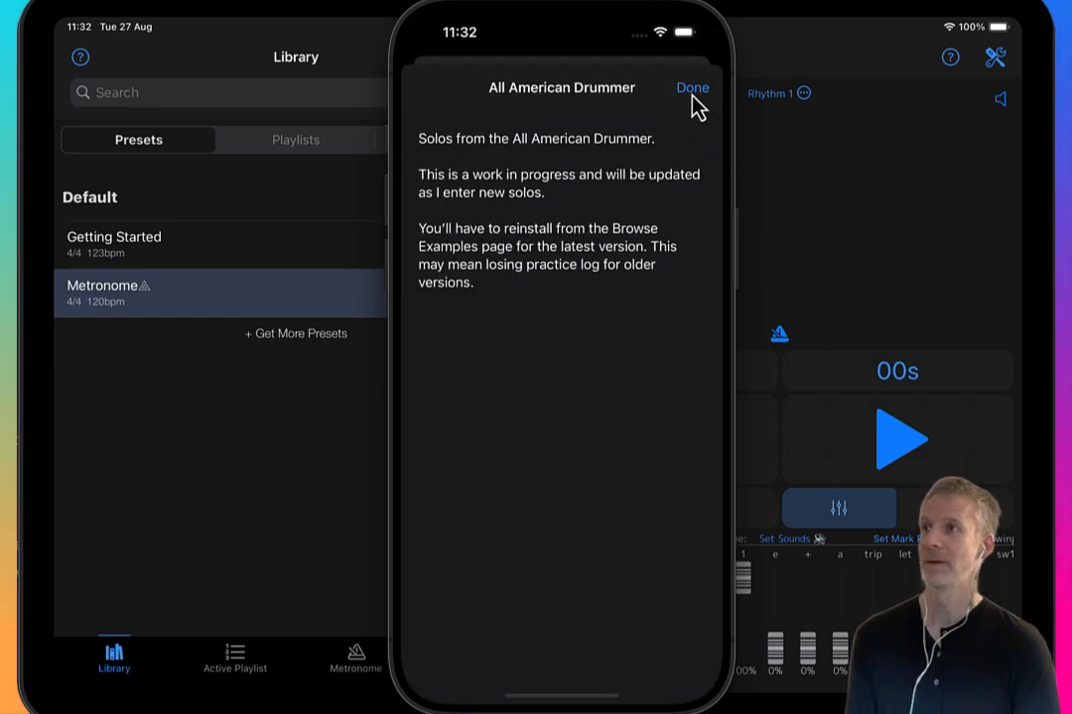
{"action": "left_click", "coordinate": [691, 87]}
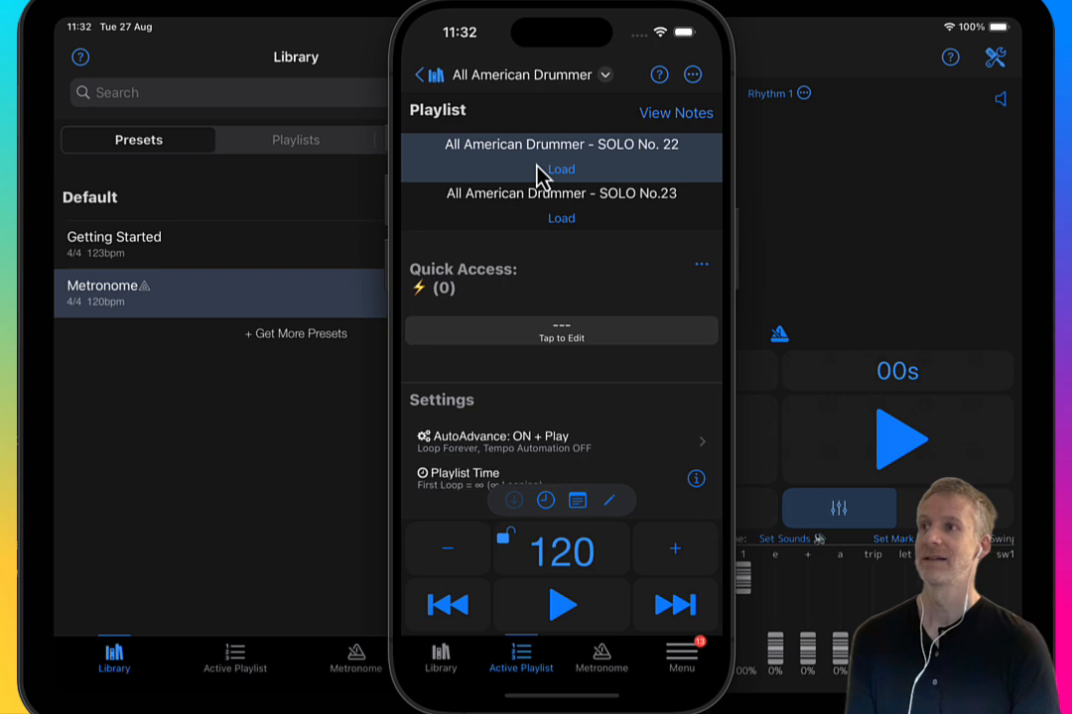
{"action": "mouse_move", "coordinate": [619, 159]}
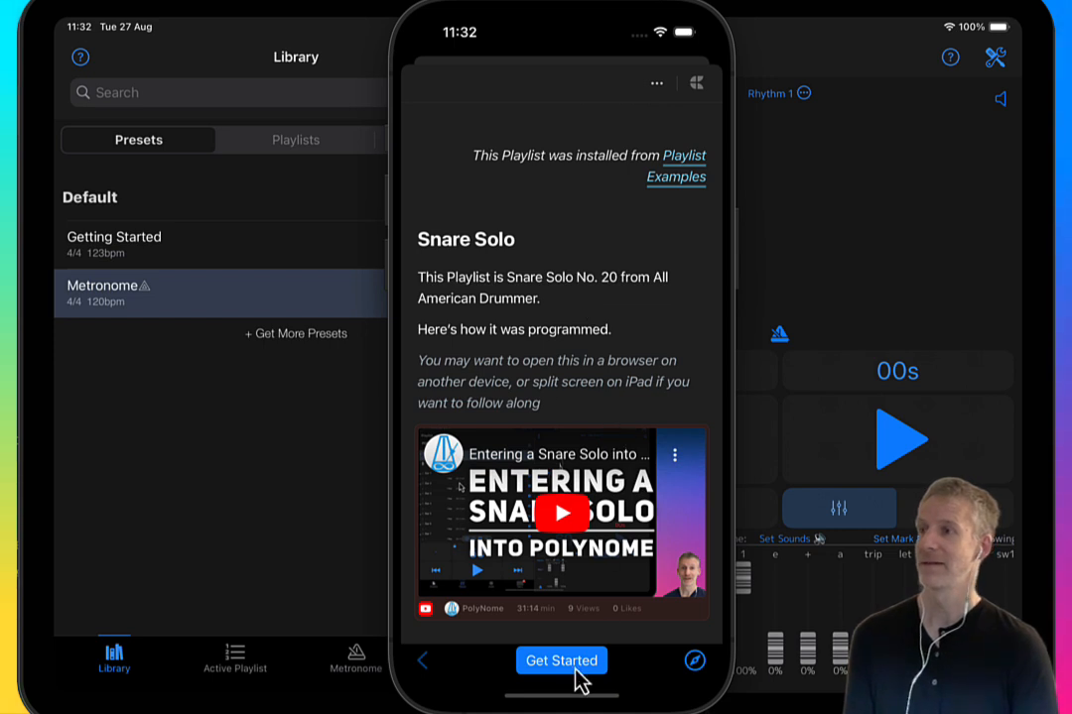
Start practising SOLO No. 22 and browse its bar-by-bar PDF score at tempo 100
{"action": "left_click", "coordinate": [560, 659]}
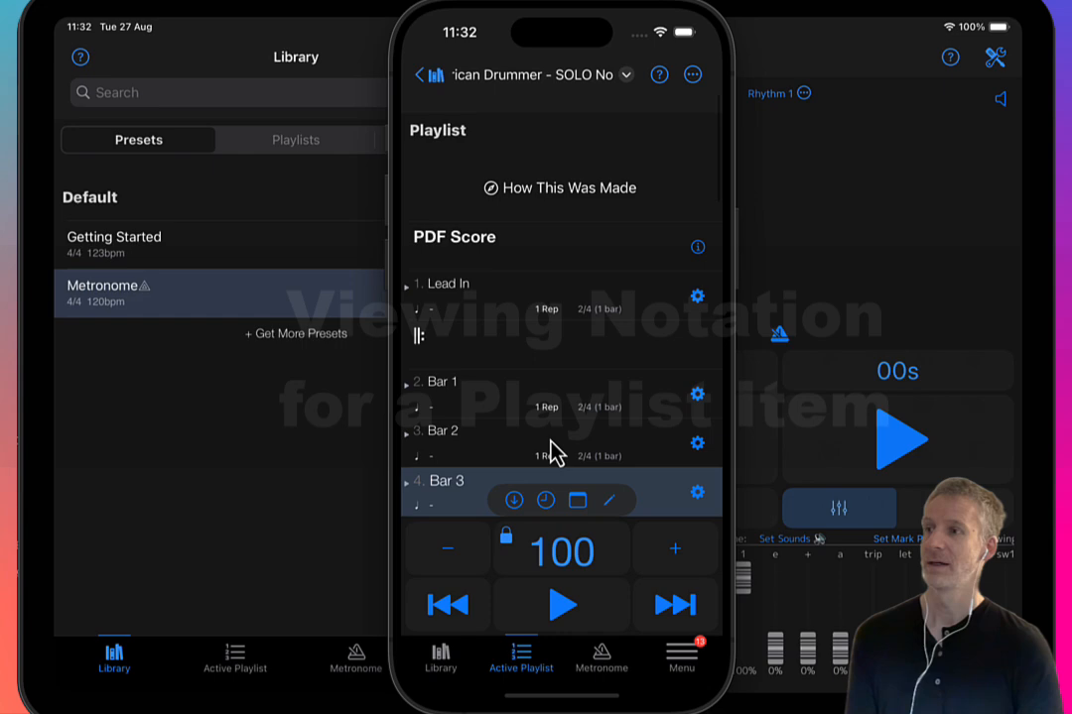
{"action": "scroll", "scroll_direction": "down", "scroll_amount": 3}
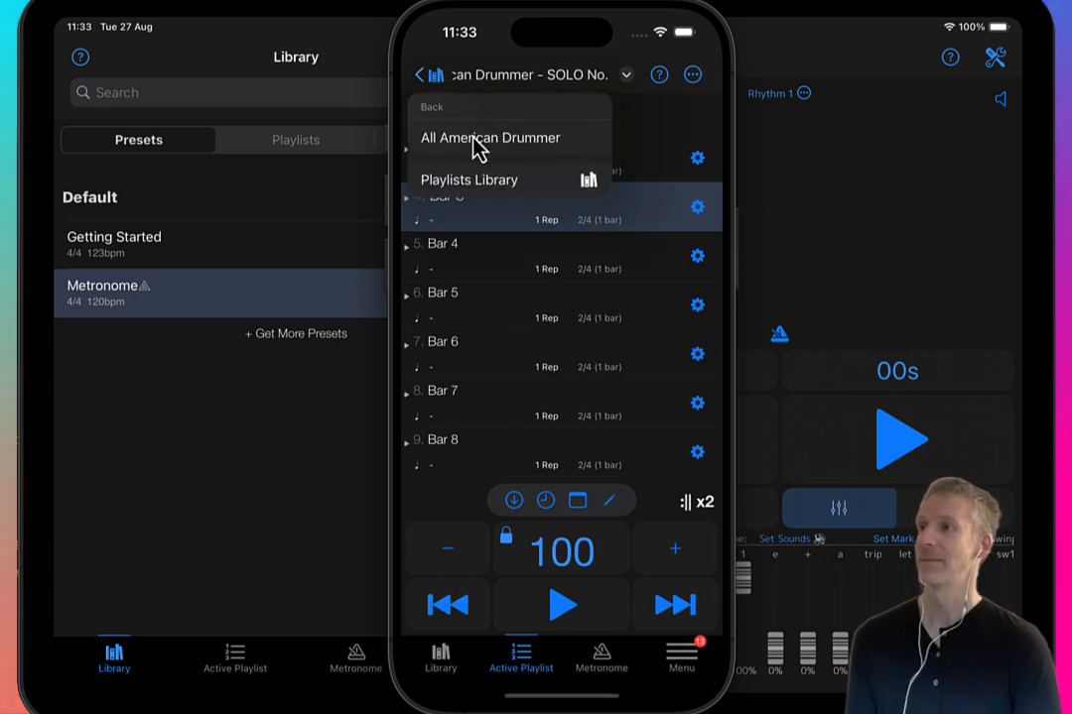
Go back up to All American Drummer and return to the playlists library
{"action": "left_click", "coordinate": [488, 137]}
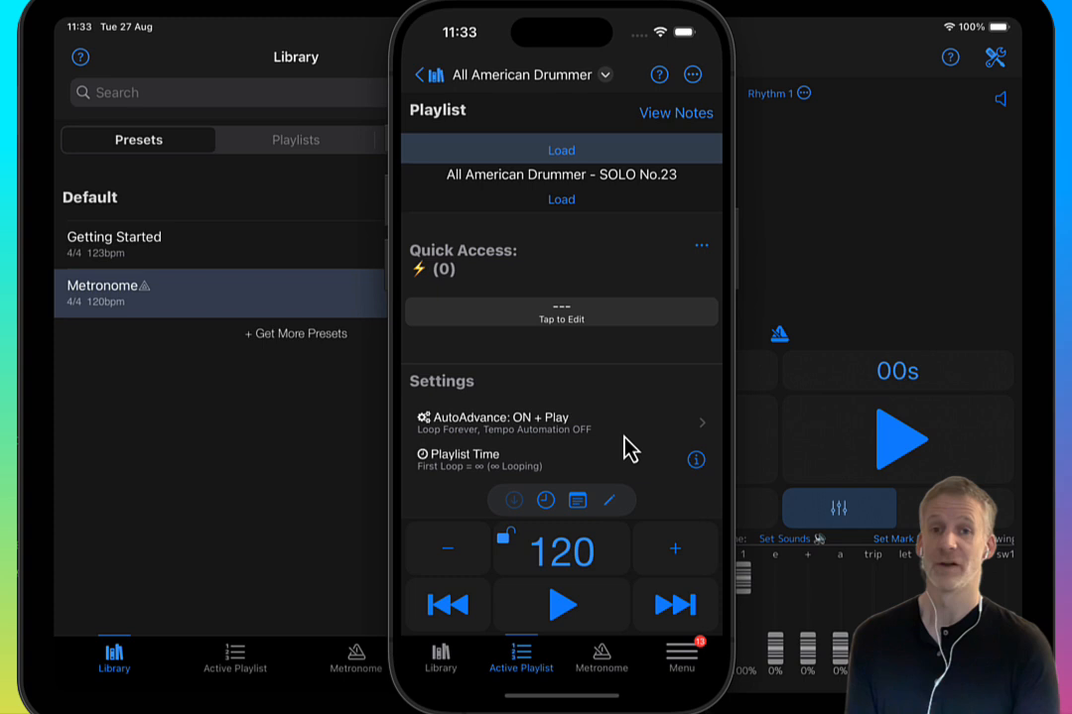
{"action": "mouse_move", "coordinate": [661, 91]}
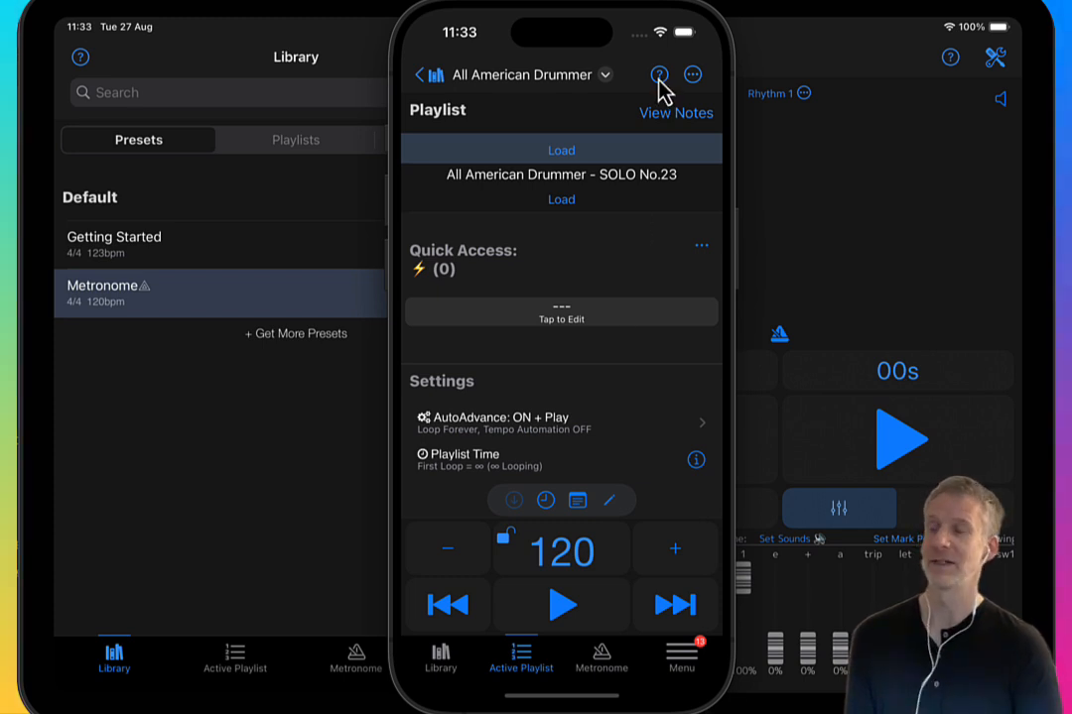
{"action": "left_click", "coordinate": [440, 655]}
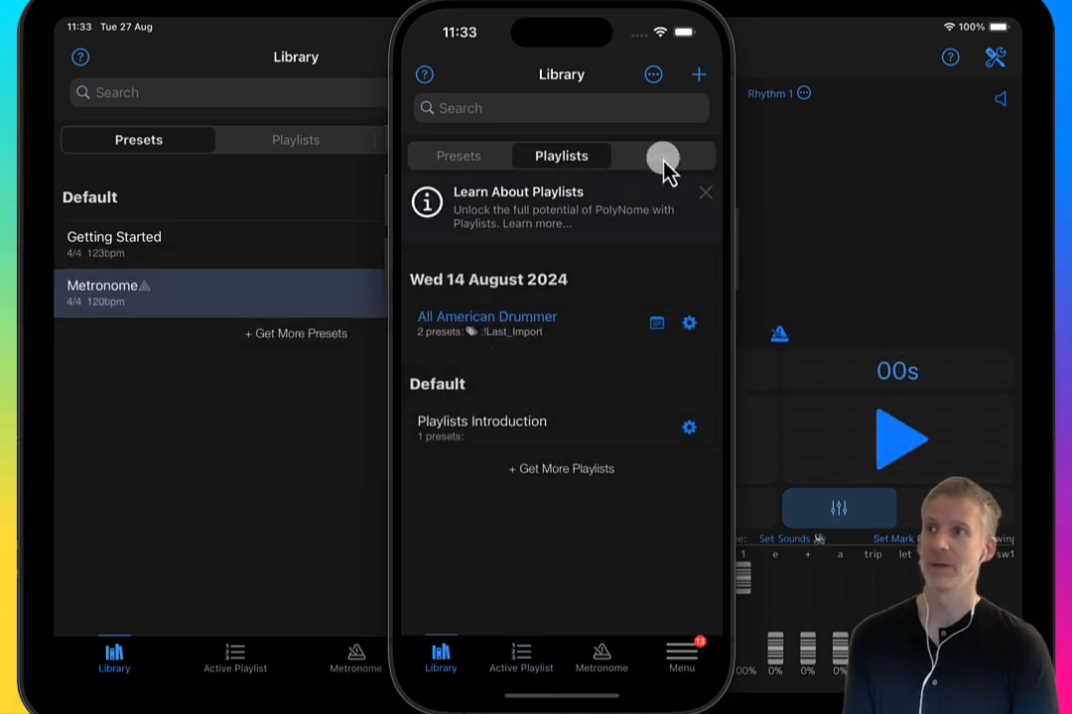
Switch the Library to the Goals page, showing the empty Goals Dashboard
{"action": "left_click", "coordinate": [663, 155]}
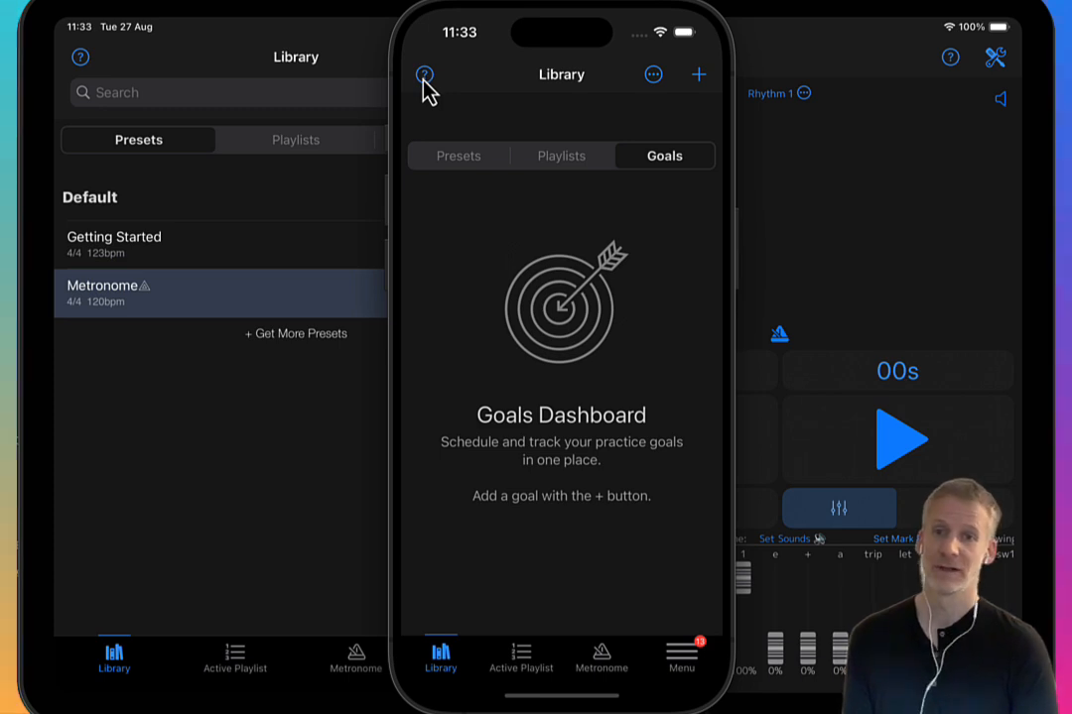
{"action": "mouse_move", "coordinate": [497, 209]}
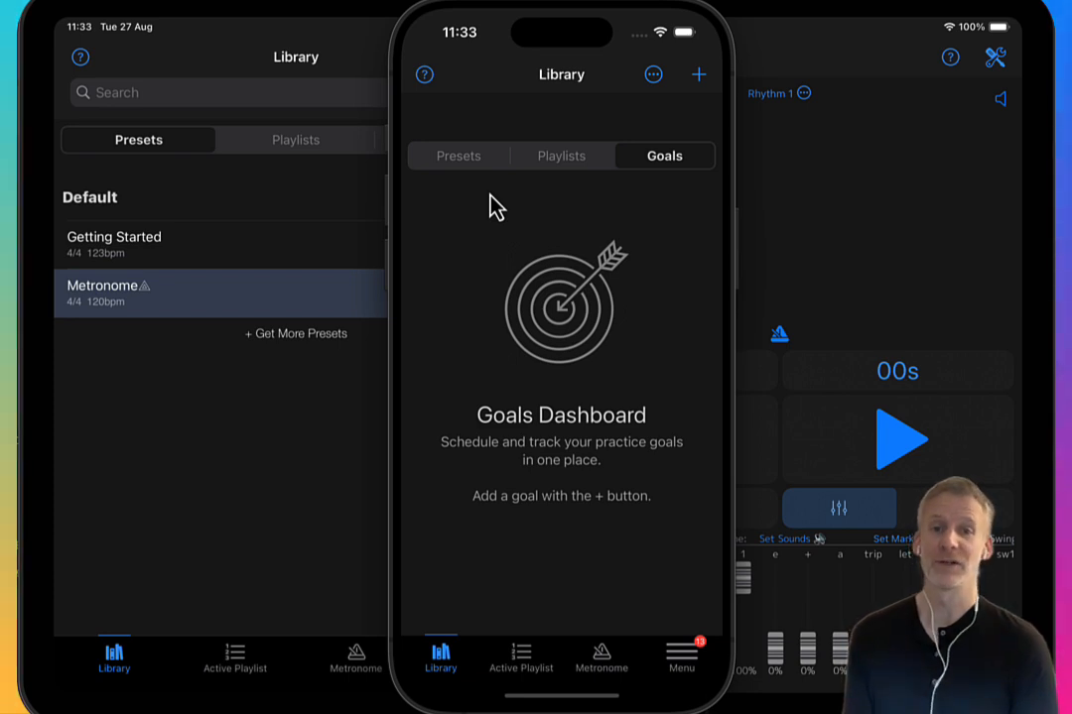
{"action": "mouse_move", "coordinate": [565, 476]}
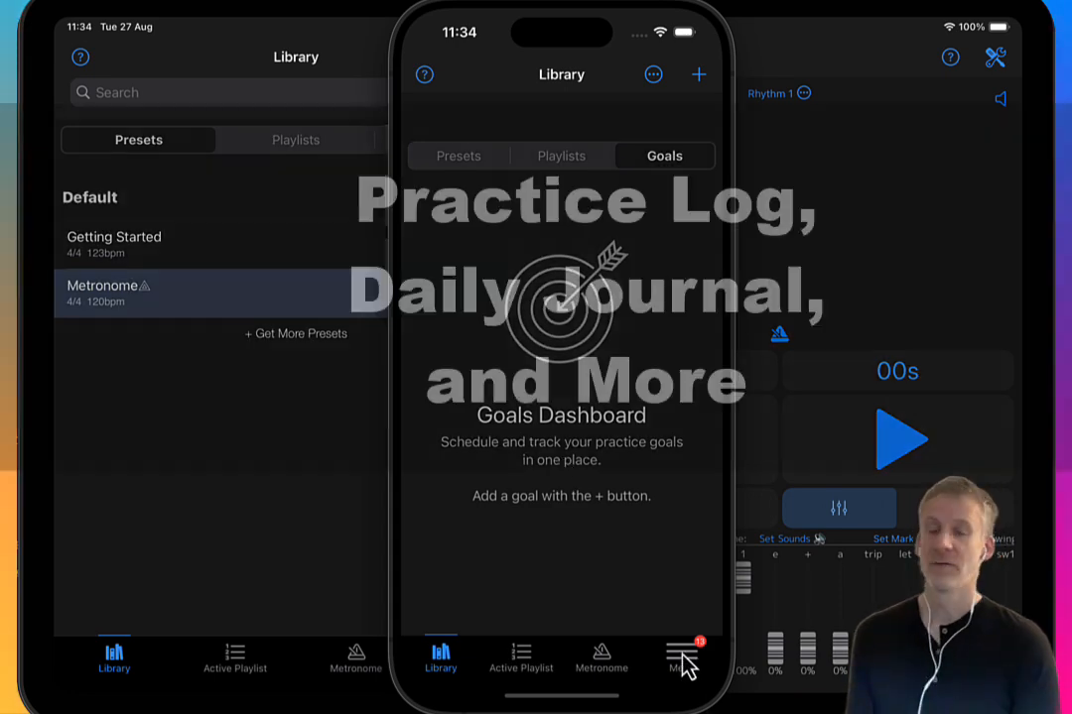
Bring up the app menu and reveal its Support section with Getting Started & FAQ
{"action": "left_click", "coordinate": [682, 658]}
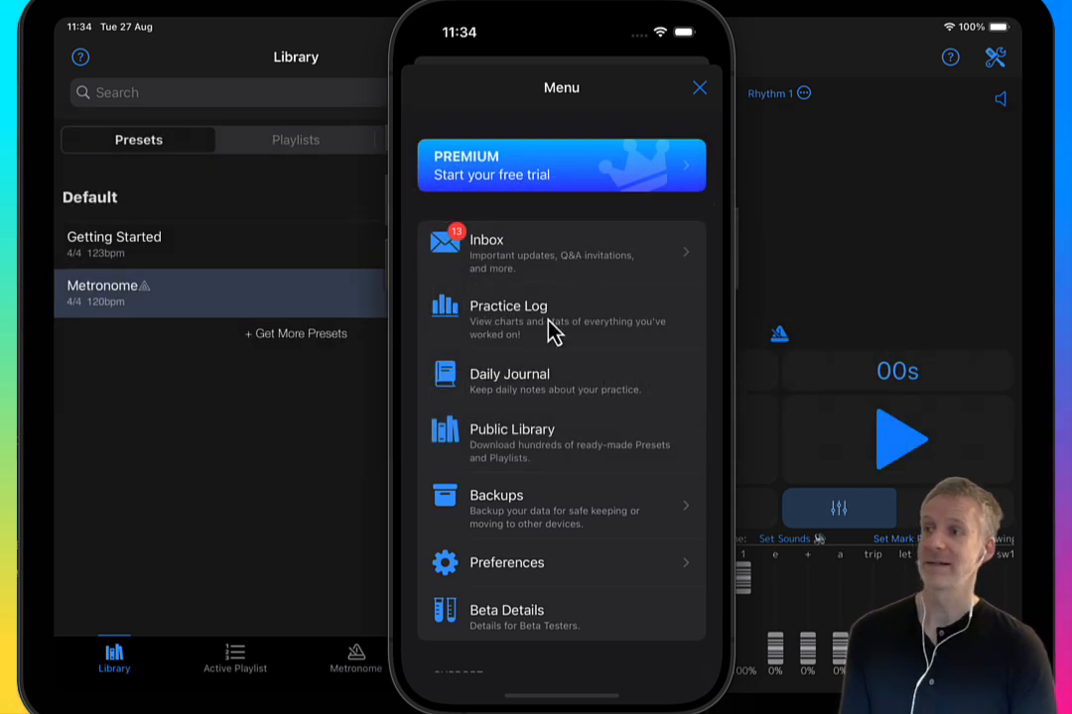
{"action": "mouse_move", "coordinate": [531, 435]}
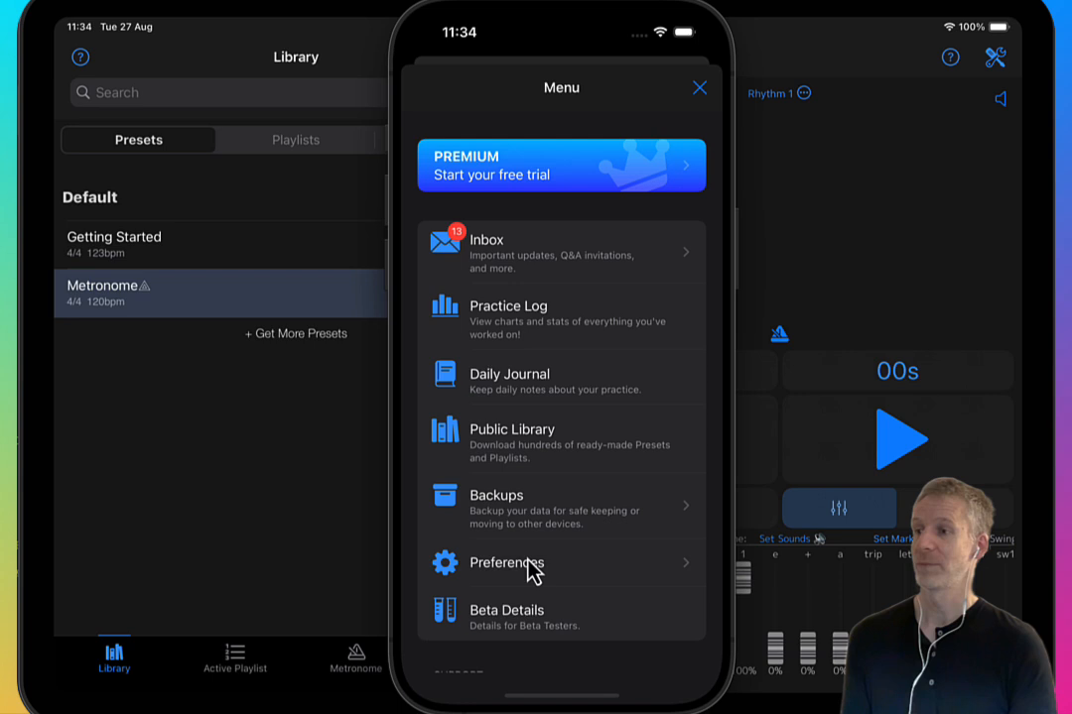
{"action": "scroll", "scroll_direction": "down", "scroll_amount": 3}
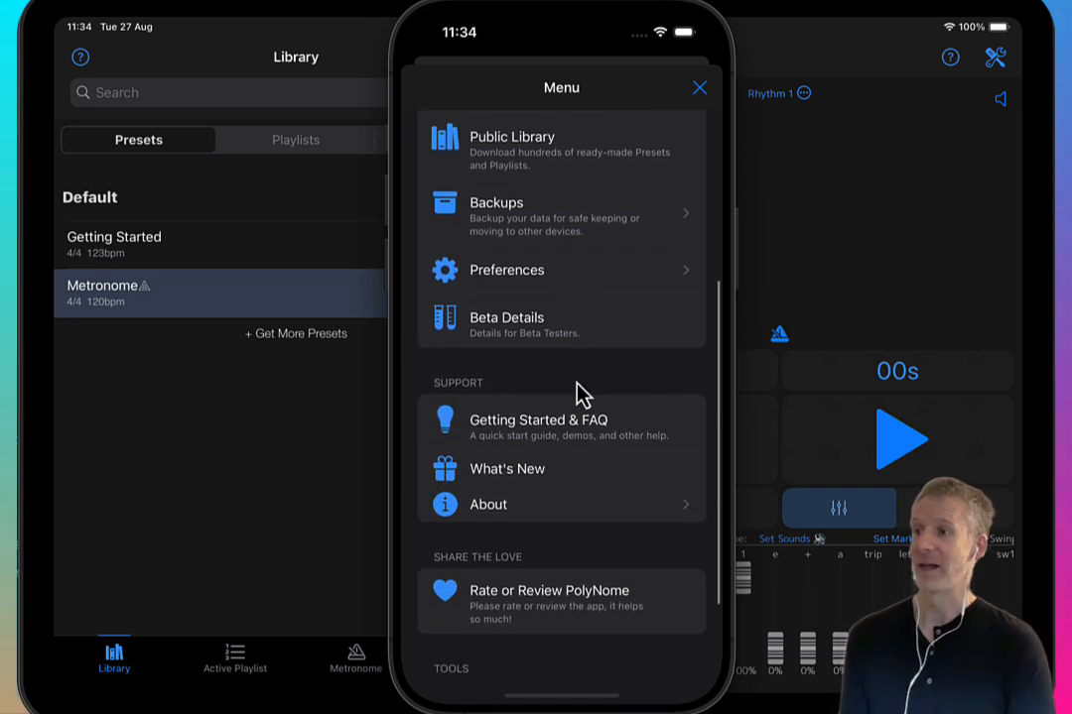
{"action": "scroll", "scroll_direction": "down", "scroll_amount": 3}
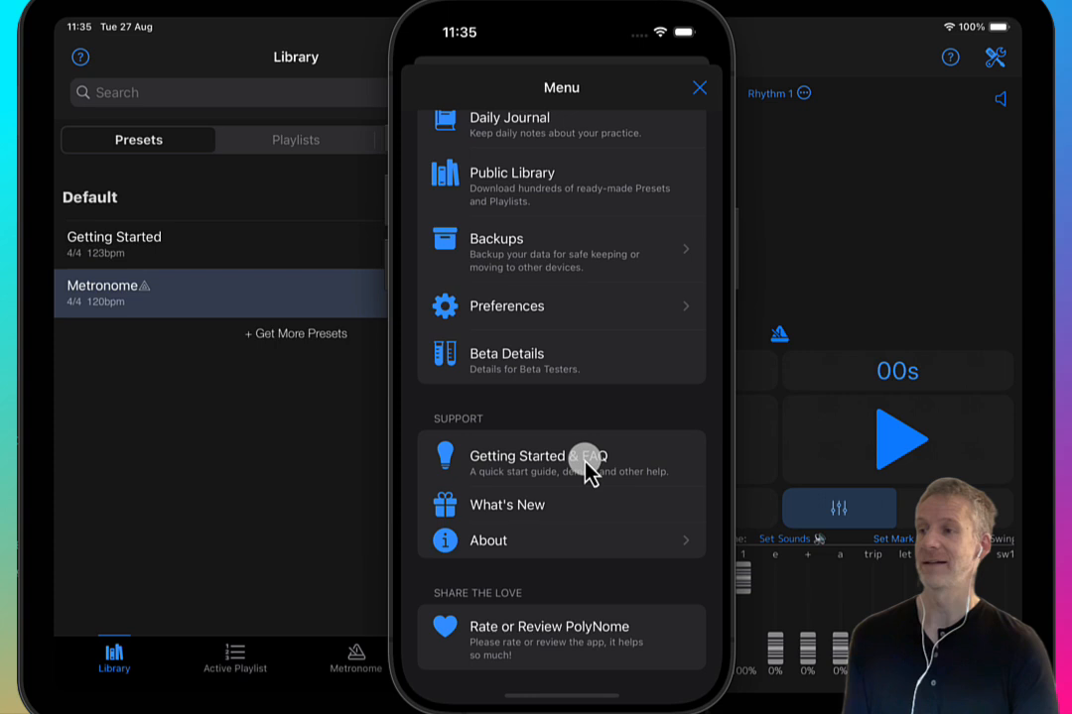
View the Help & Getting Started page via the Getting Started & FAQ entry
{"action": "left_click", "coordinate": [536, 465]}
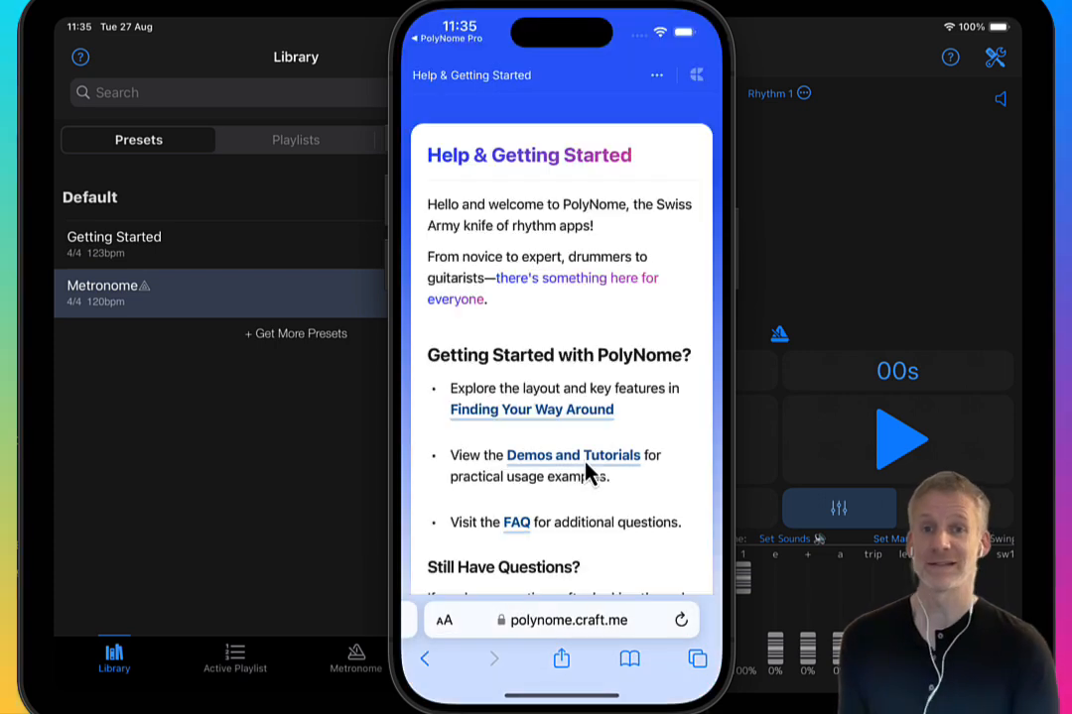
{"action": "mouse_move", "coordinate": [620, 564]}
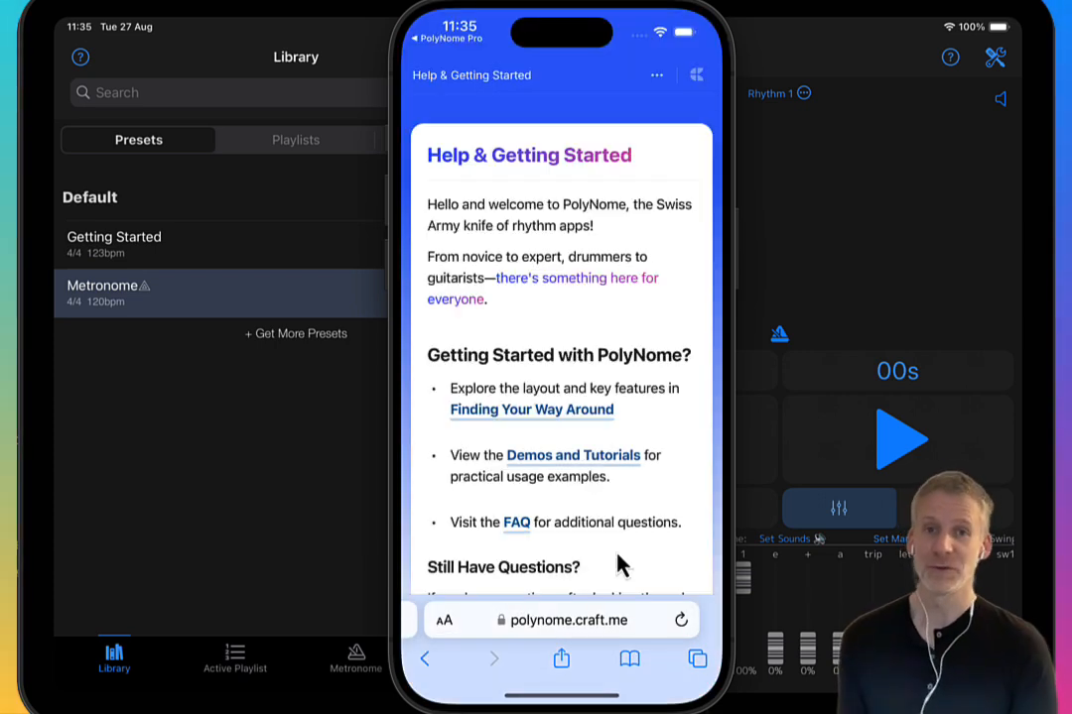
{"action": "scroll", "scroll_direction": "down", "scroll_amount": 3}
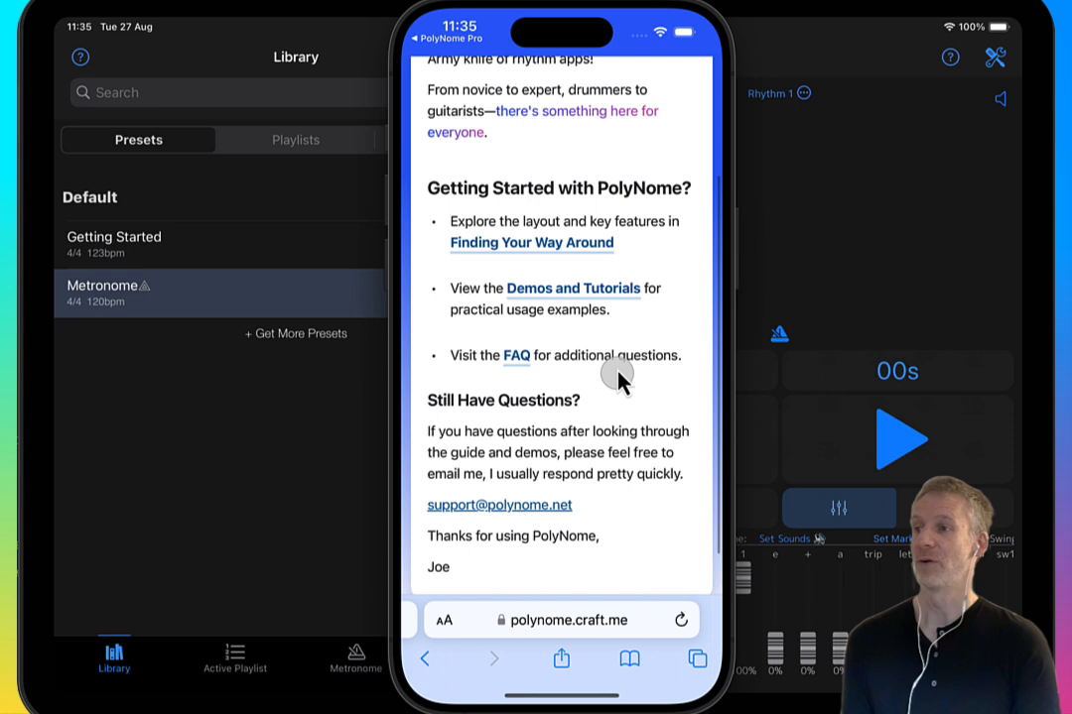